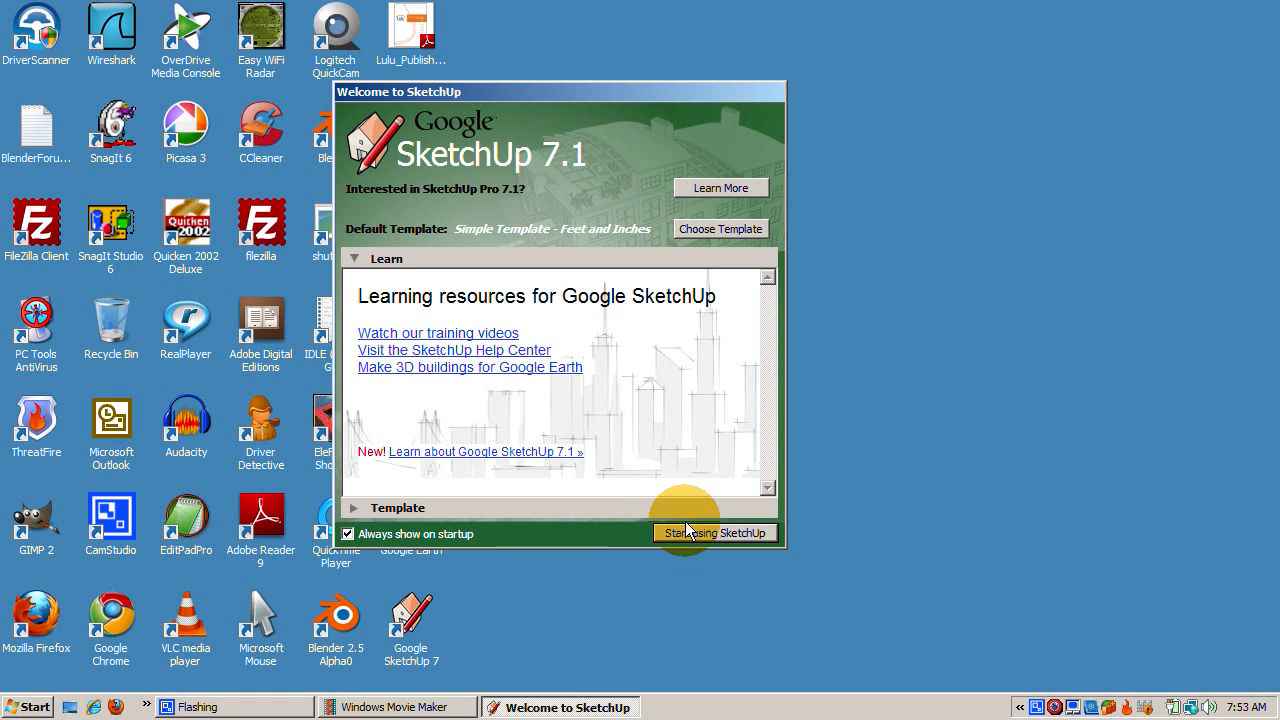
- Start a new model with the figure and show the Instructor panel
left_click(716, 533)
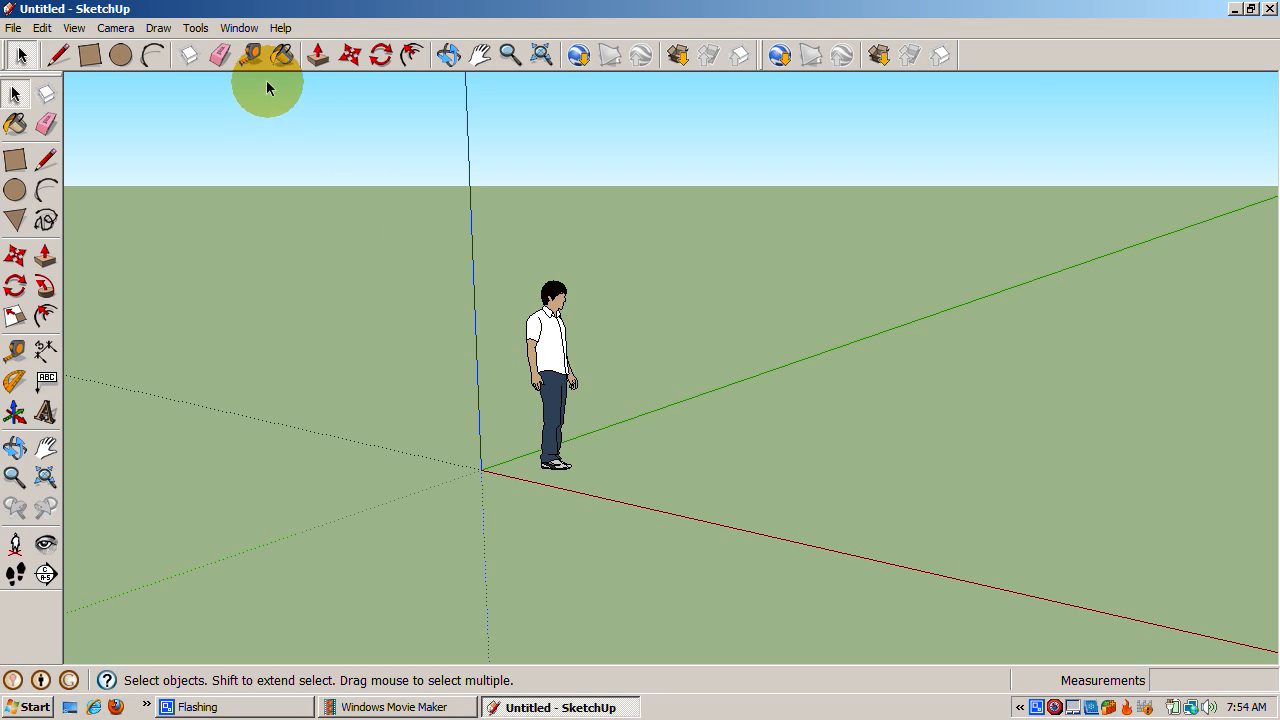
left_click(238, 28)
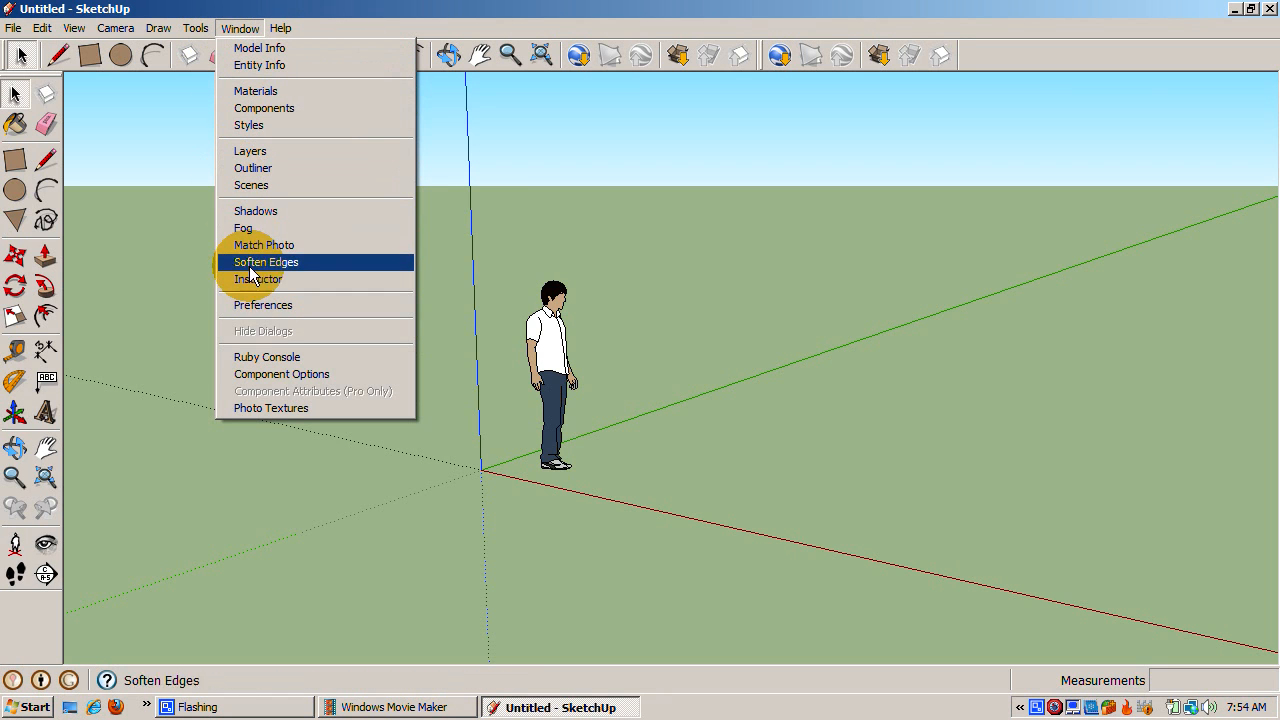
left_click(258, 279)
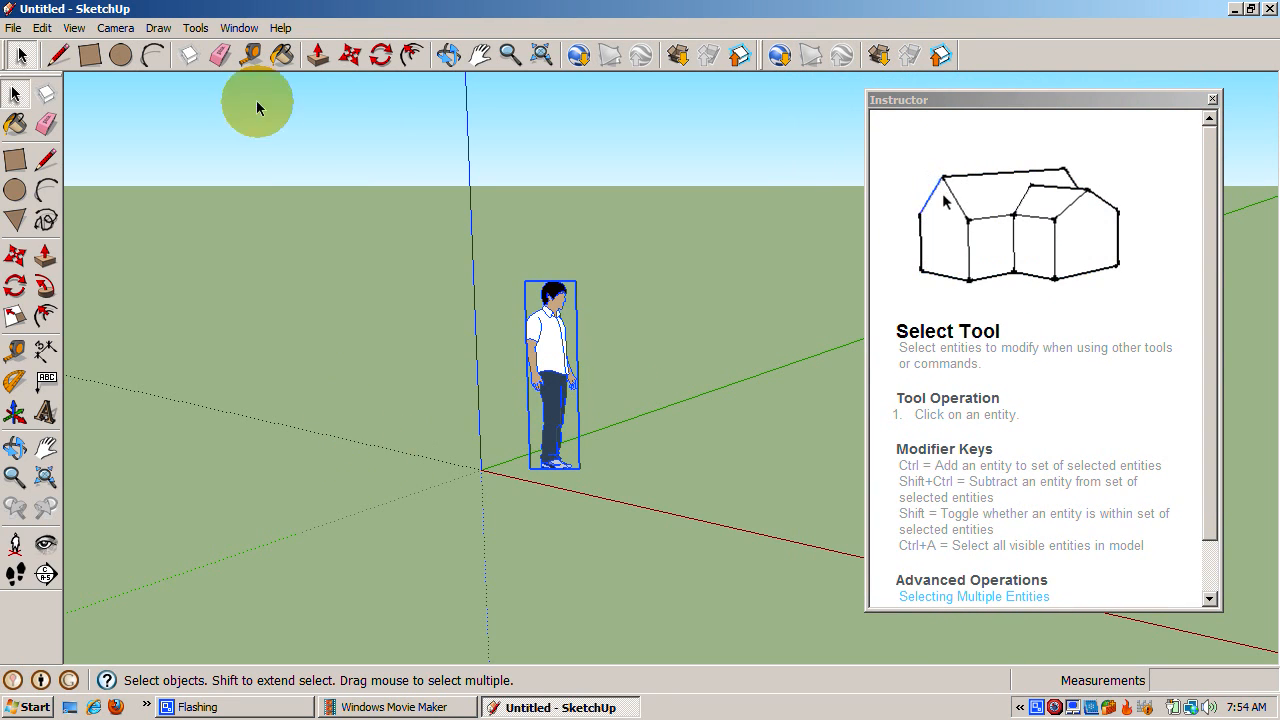
- Switch to the Move tool with the figure selected
left_click(321, 55)
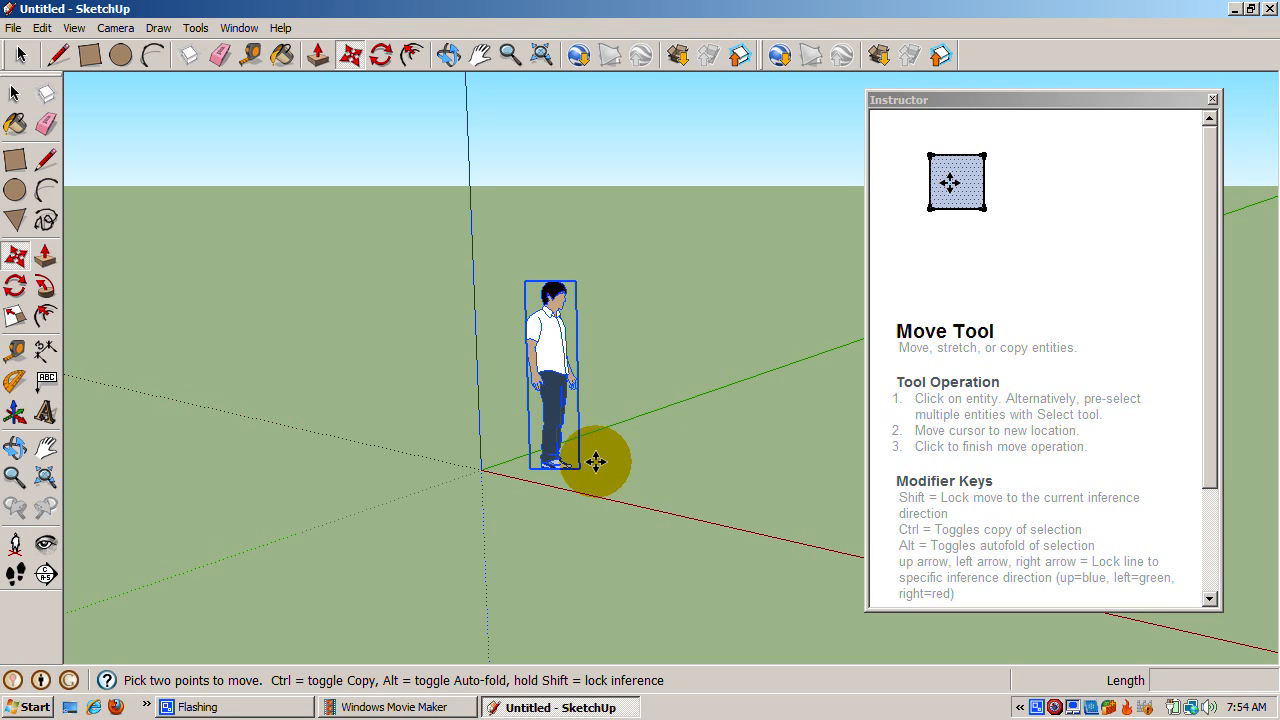
mouse_move(550, 452)
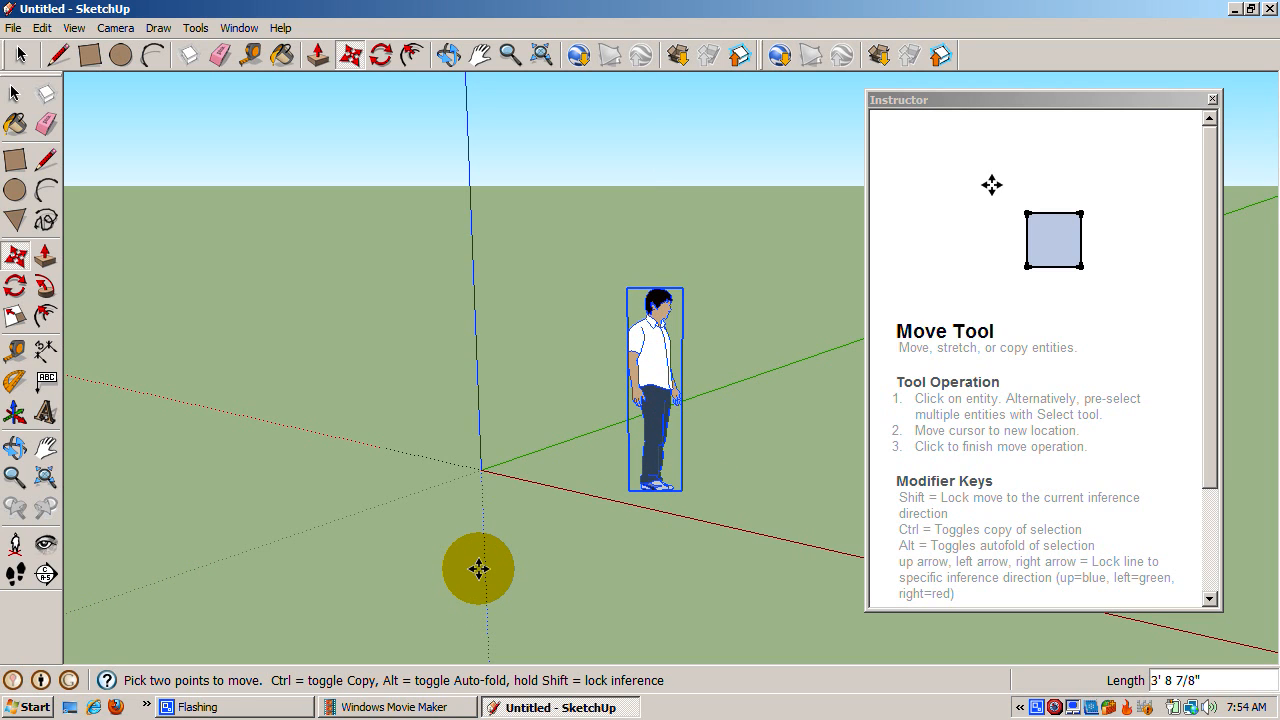
mouse_move(477, 573)
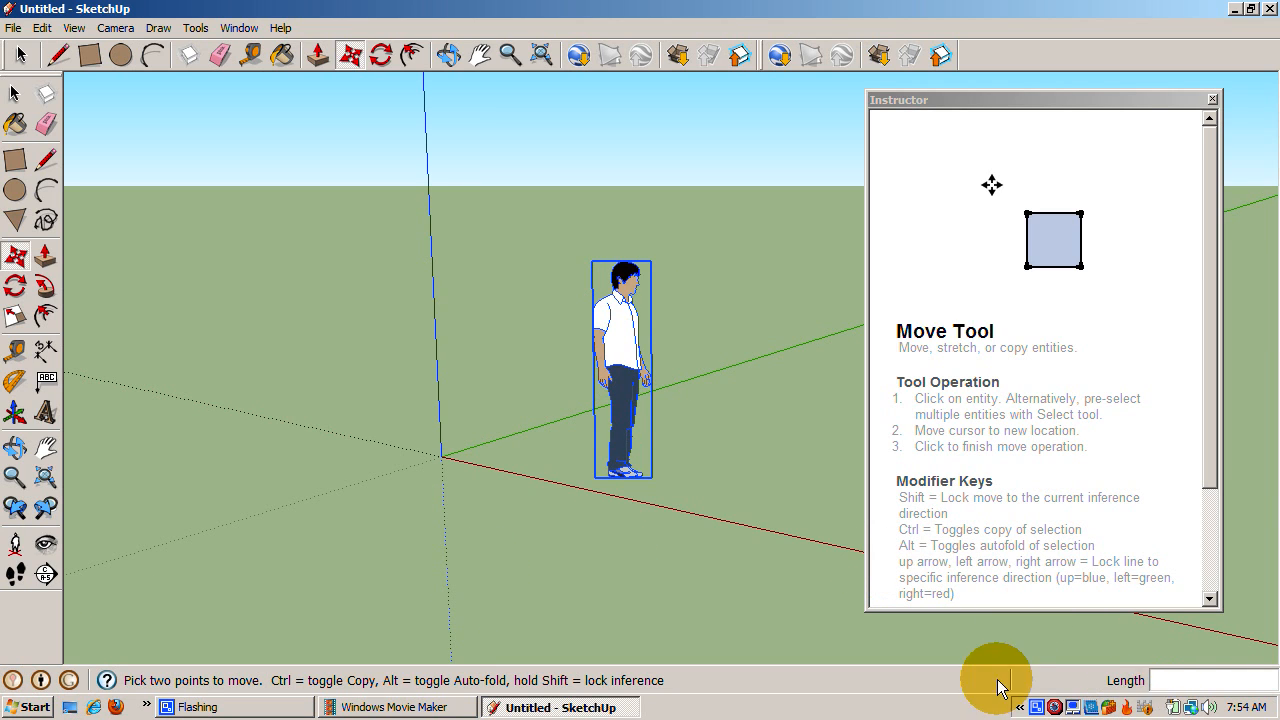
mouse_move(1172, 680)
type("4'")
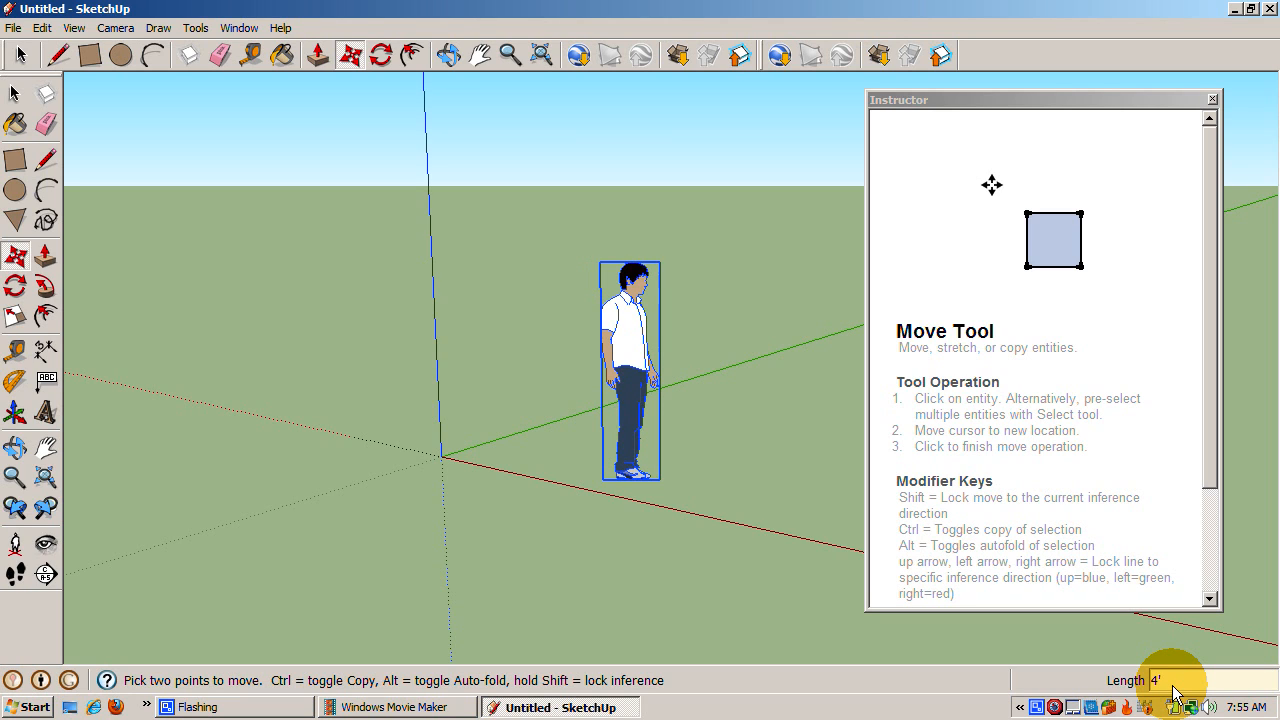
mouse_move(880, 602)
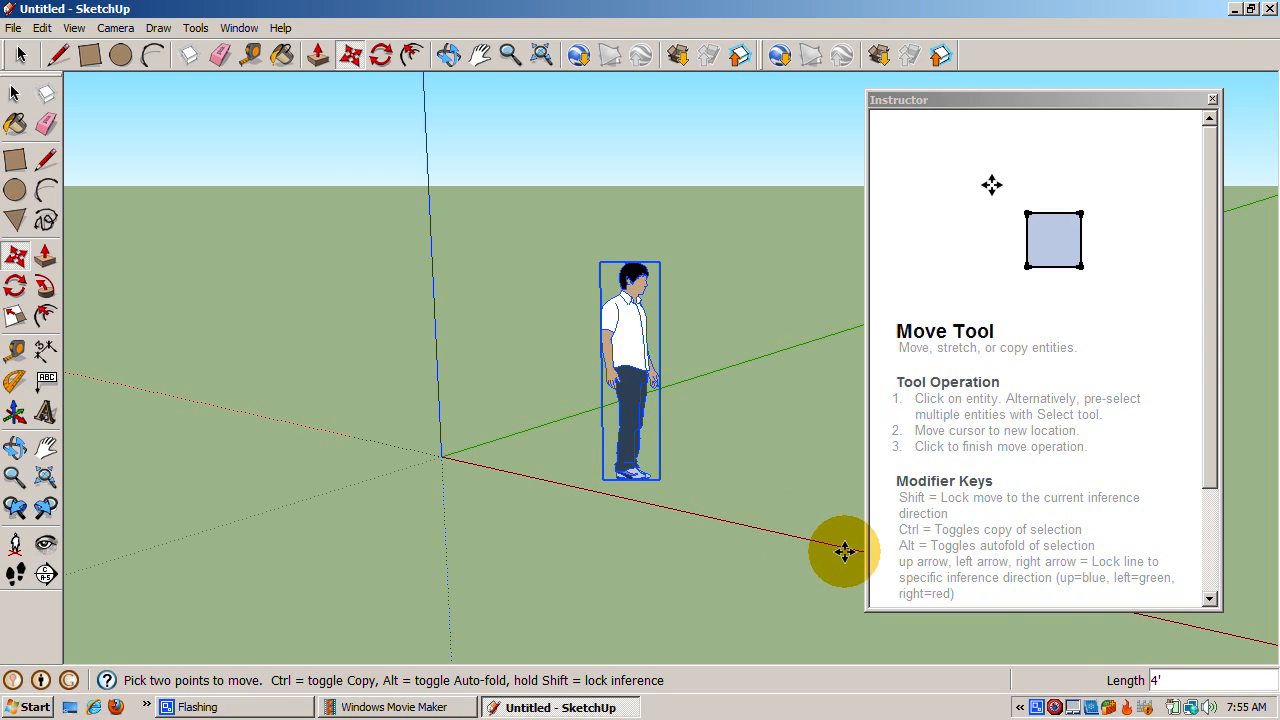
mouse_move(1175, 686)
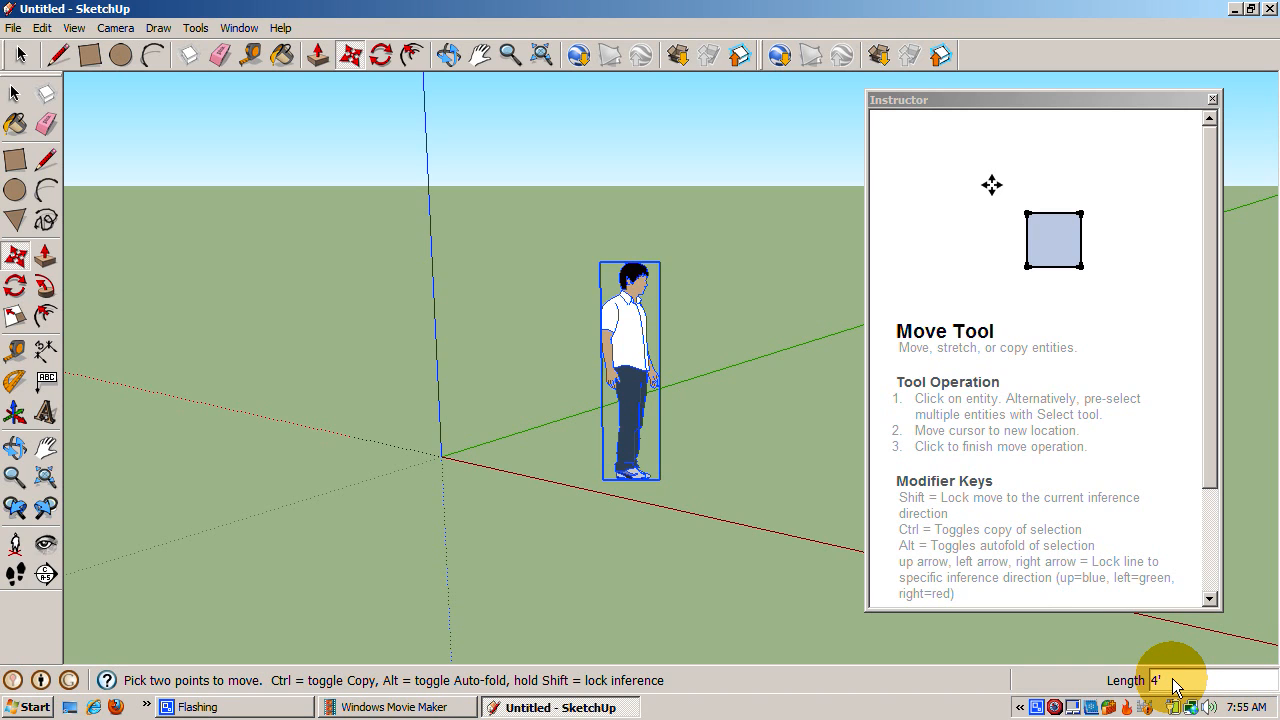
mouse_move(1037, 630)
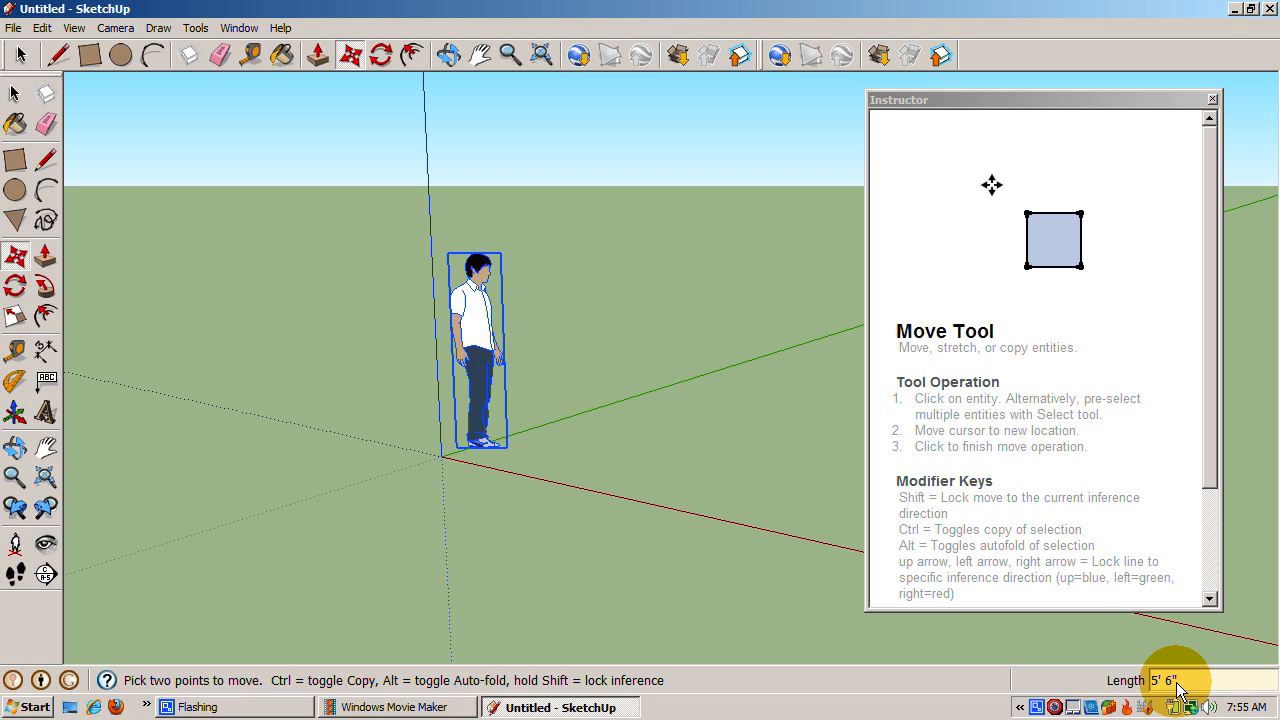
mouse_move(555, 454)
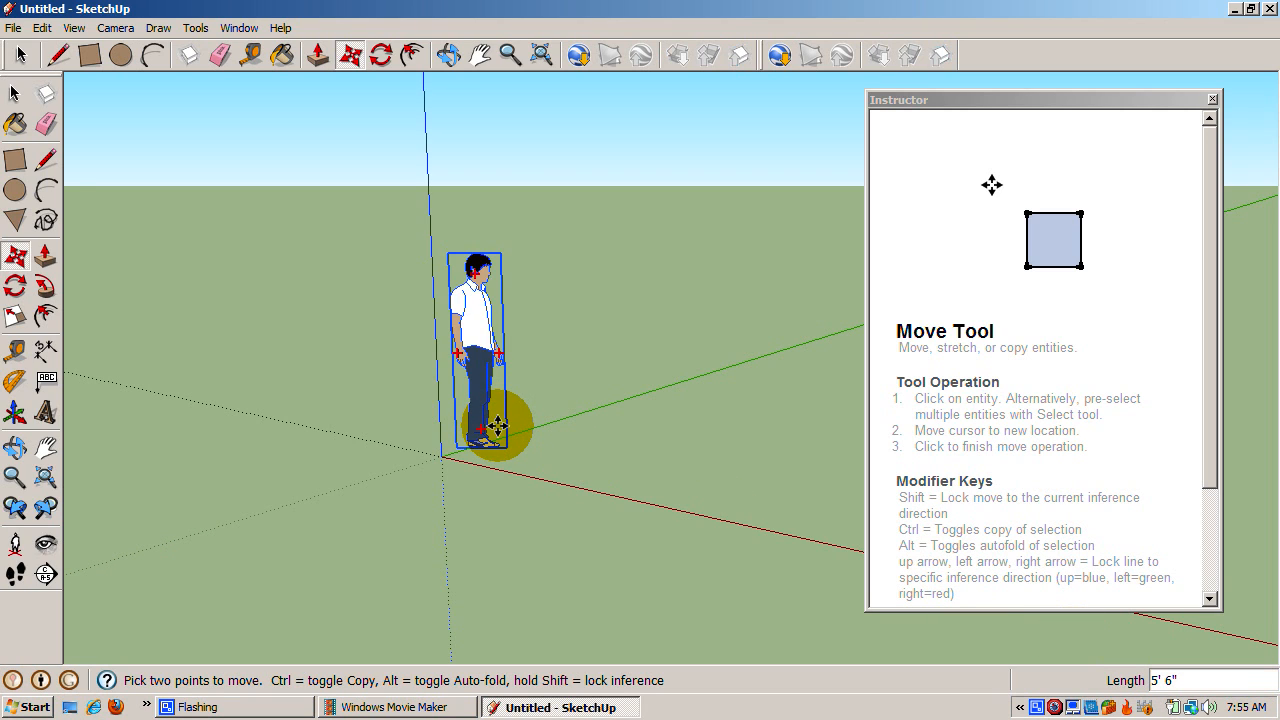
- Move the figure about 1' 1 13/16" out from the vertical axis
left_click_drag(490, 425, 600, 490)
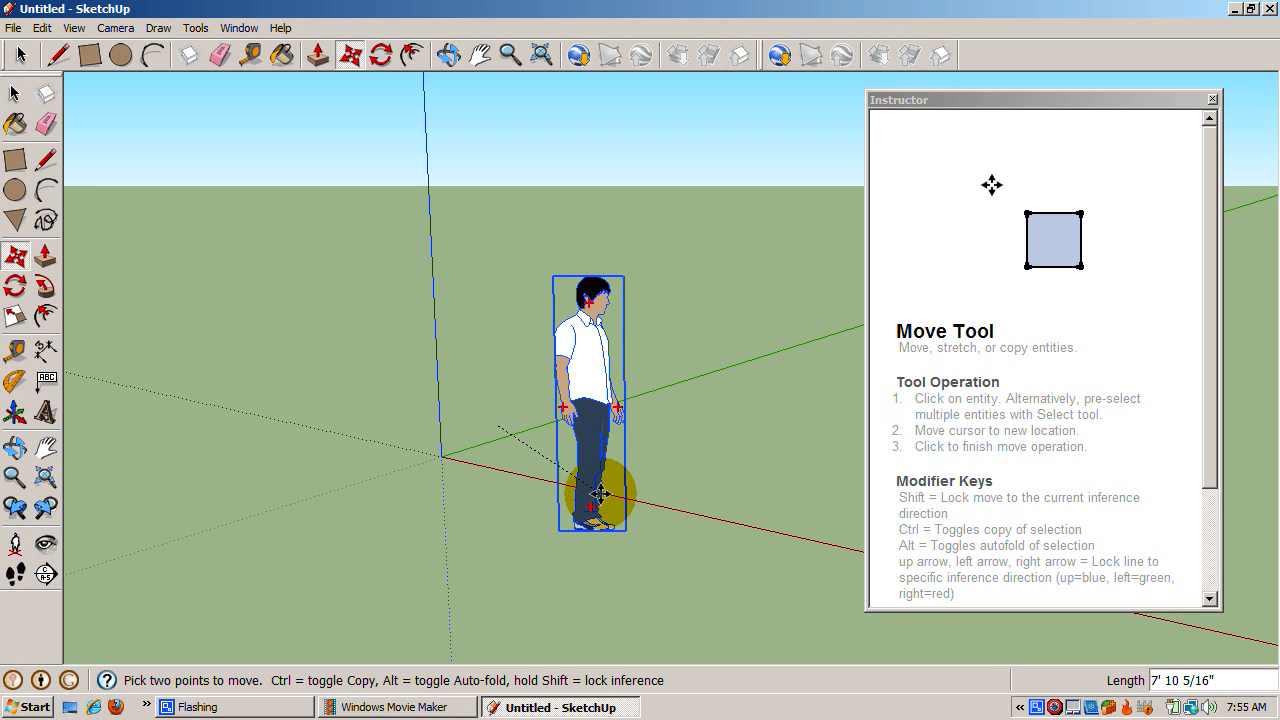
left_click_drag(595, 490, 520, 417)
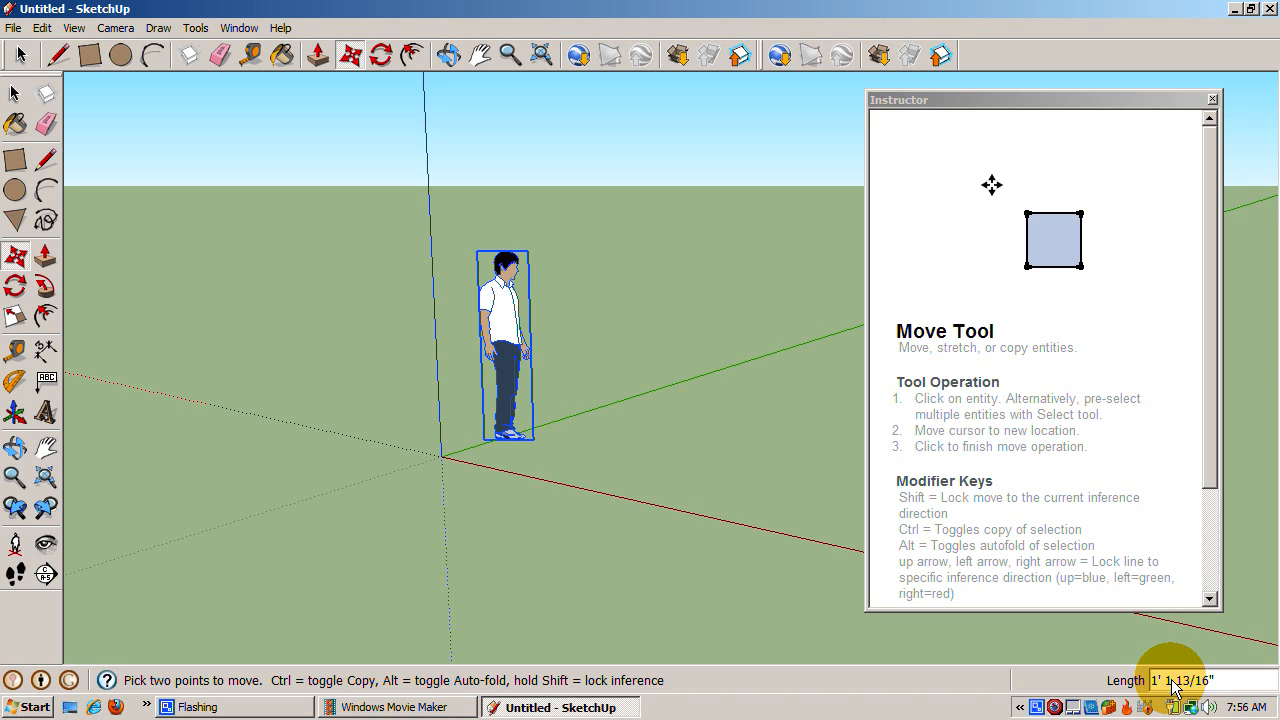
- Try 4', 5', 6' coordinate entries, then drop the figure back on the ground
type("<4'")
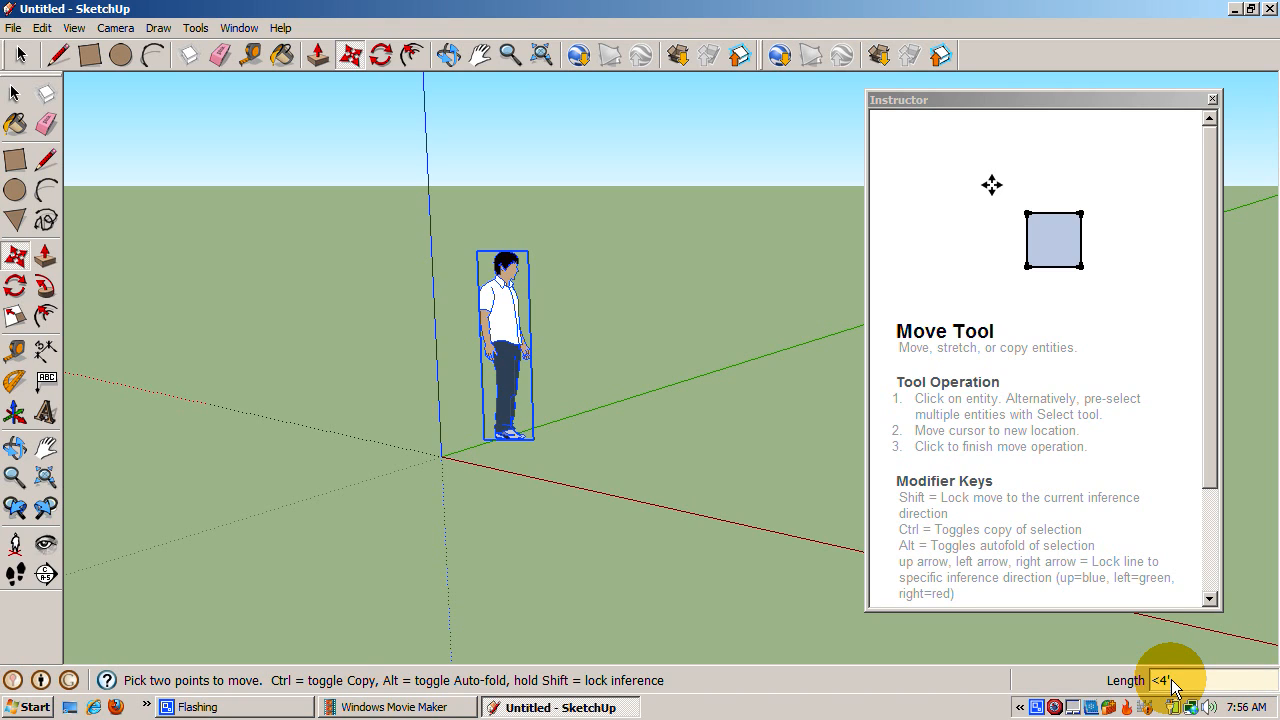
type("5',")
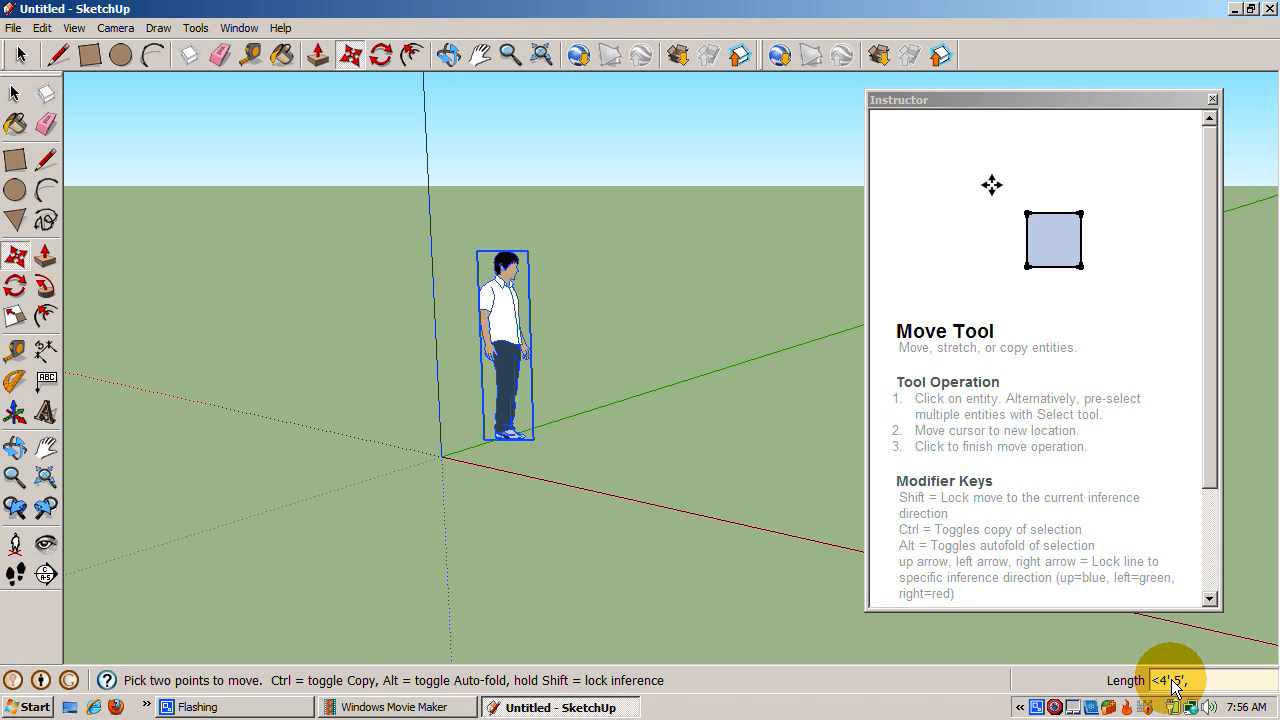
type("6'>")
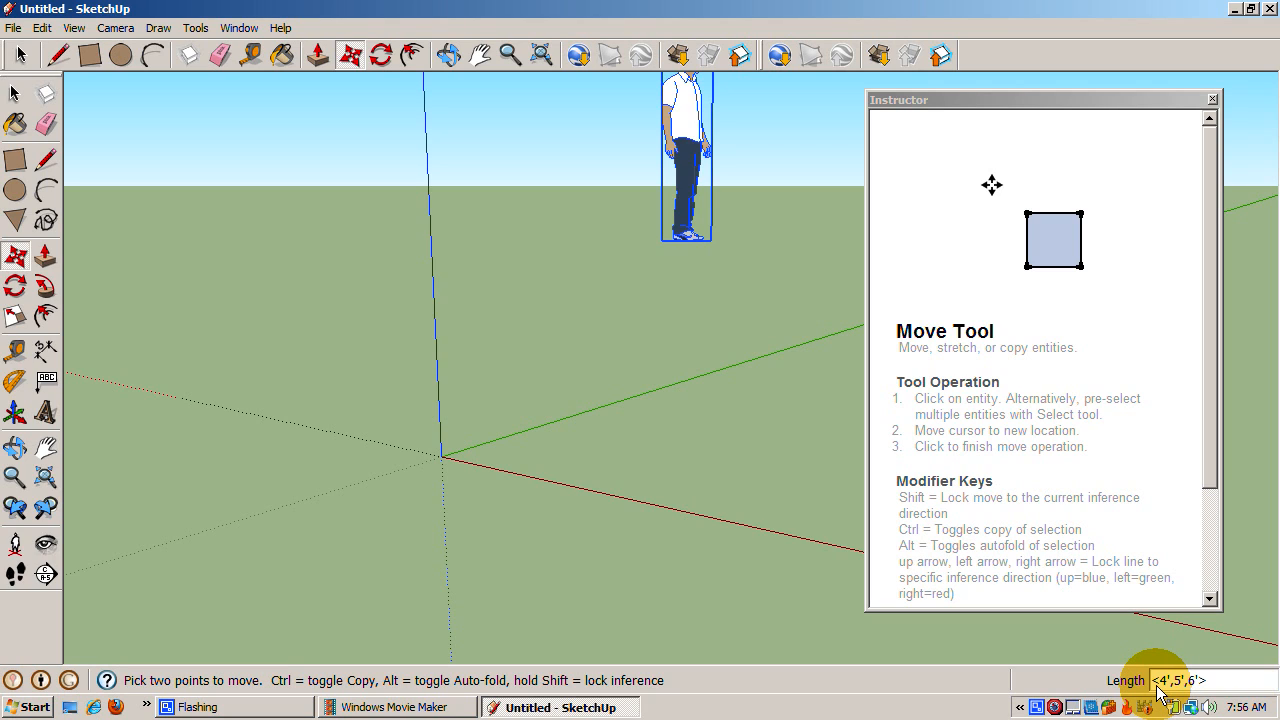
type("4")
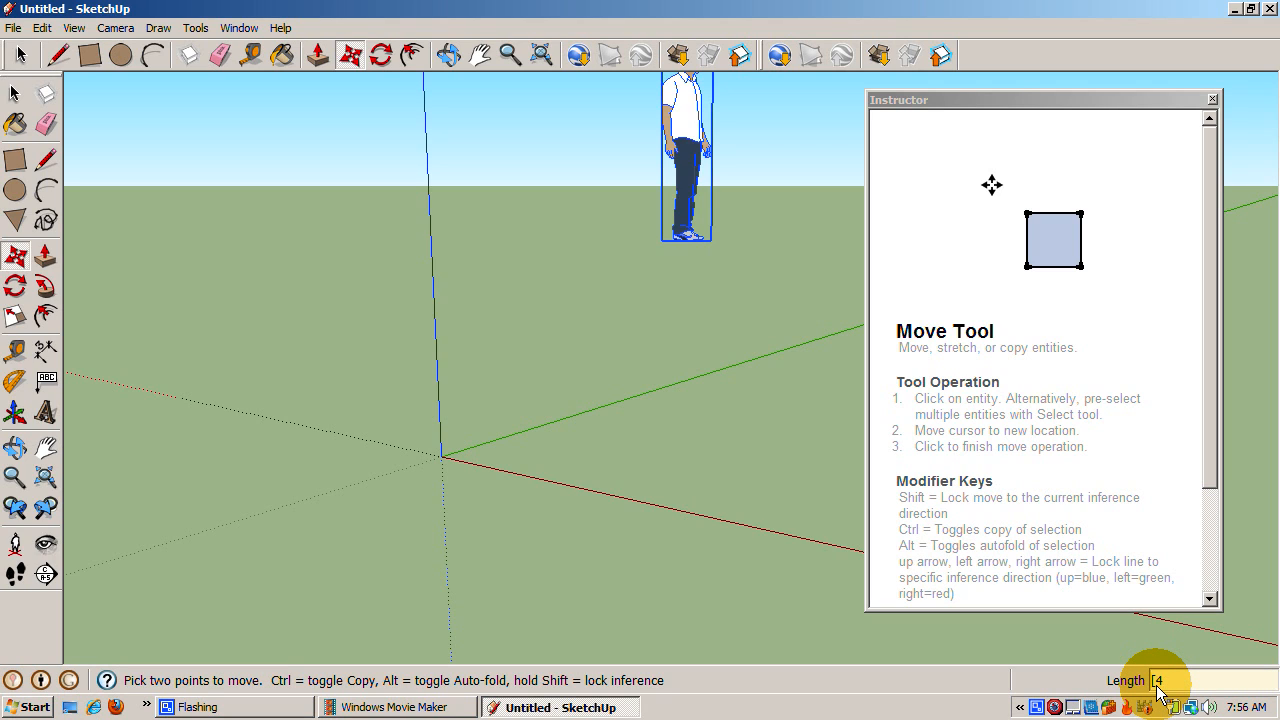
type("',,5")
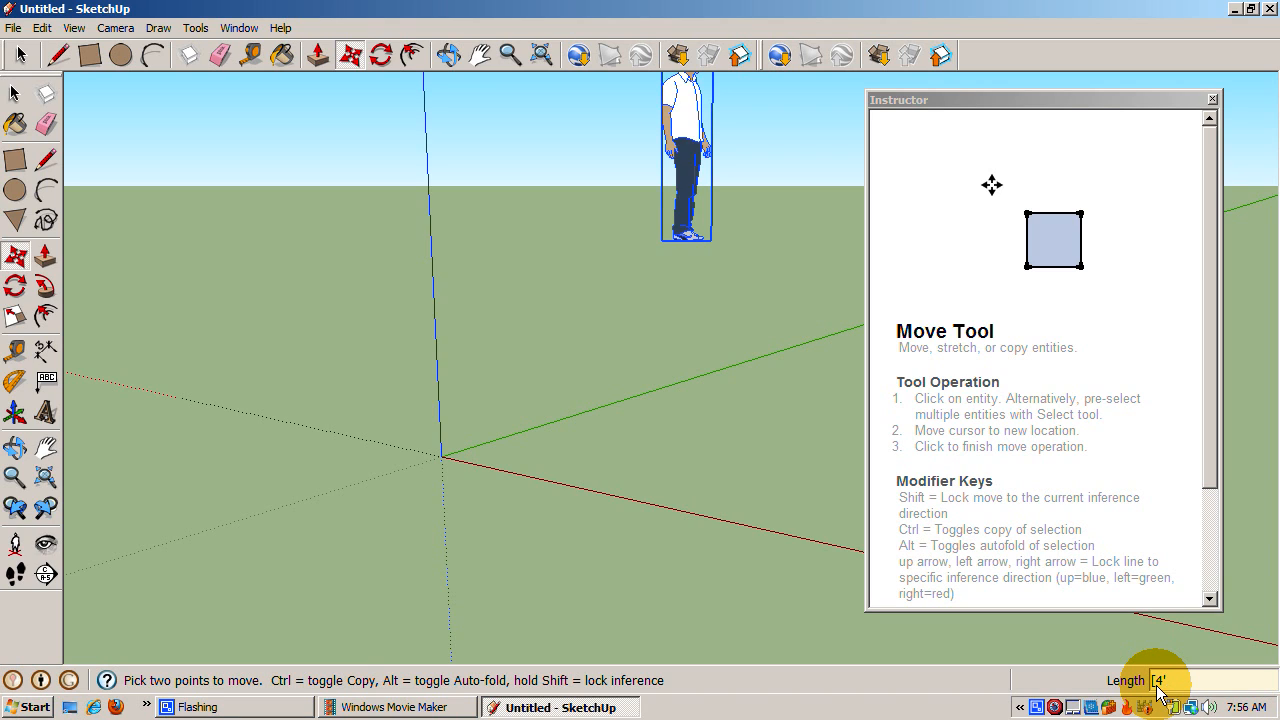
type("5',")
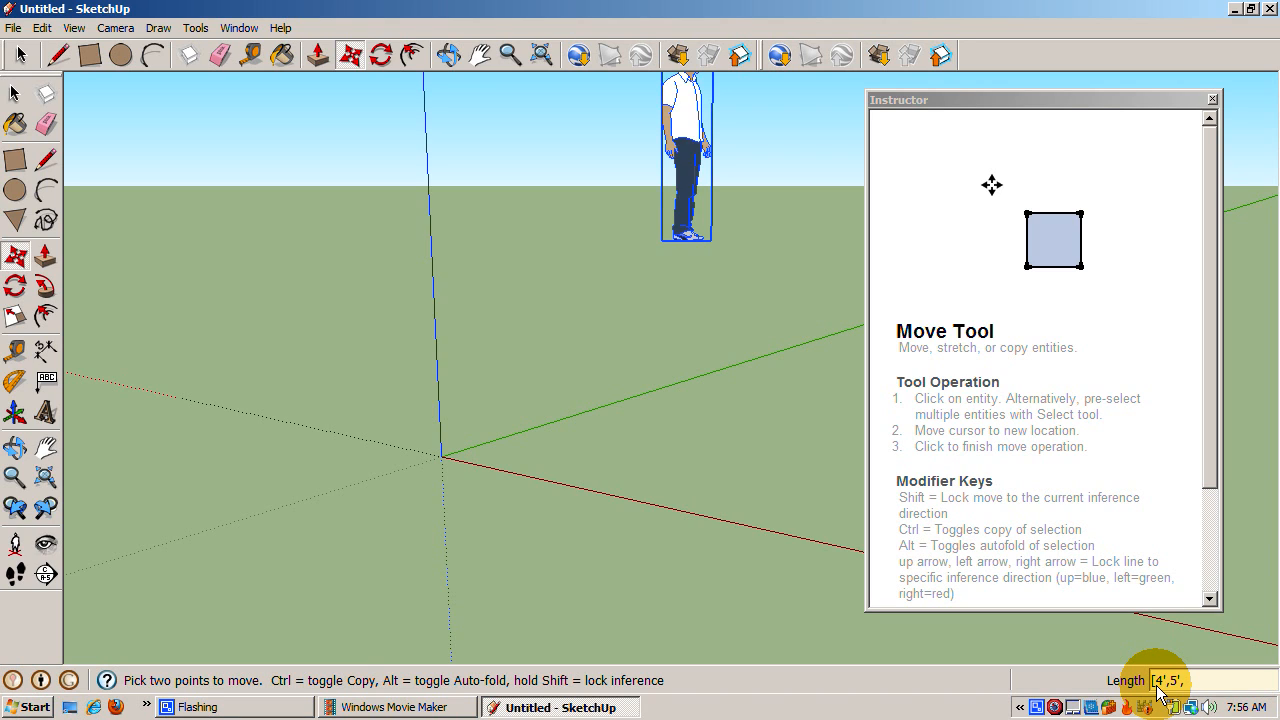
type("6")
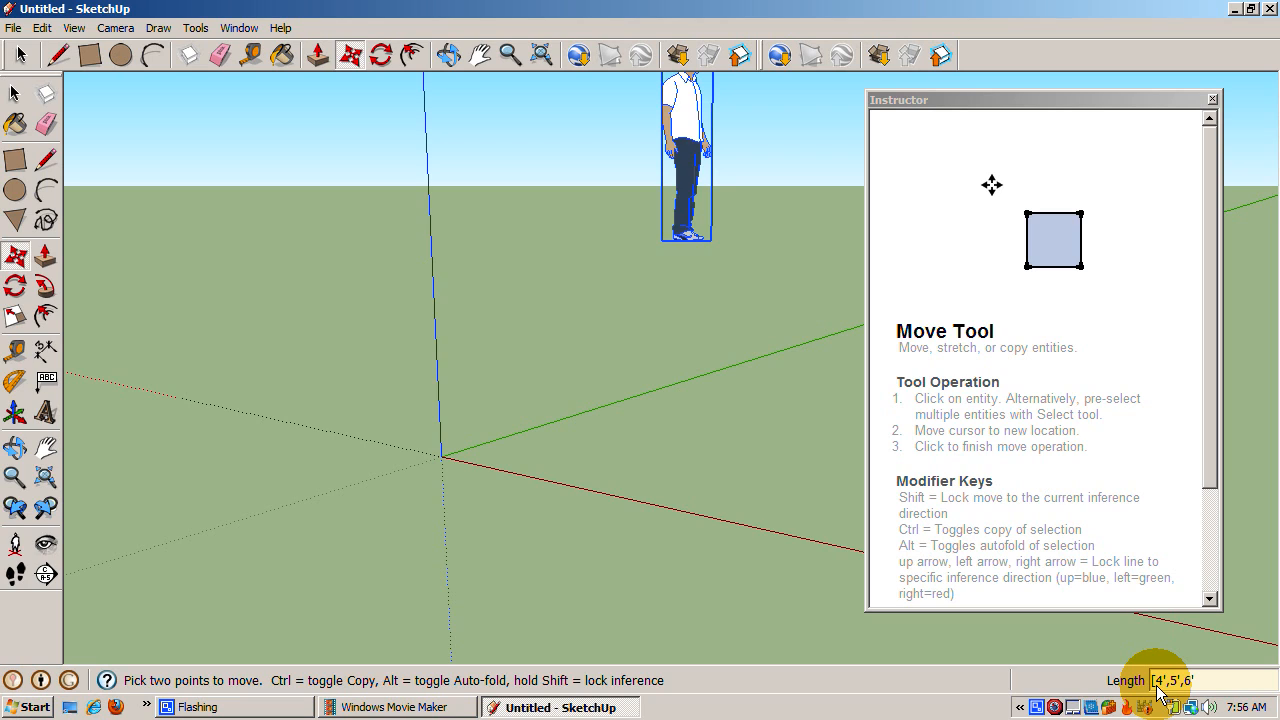
left_click_drag(686, 150, 651, 150)
type("<4',,>")
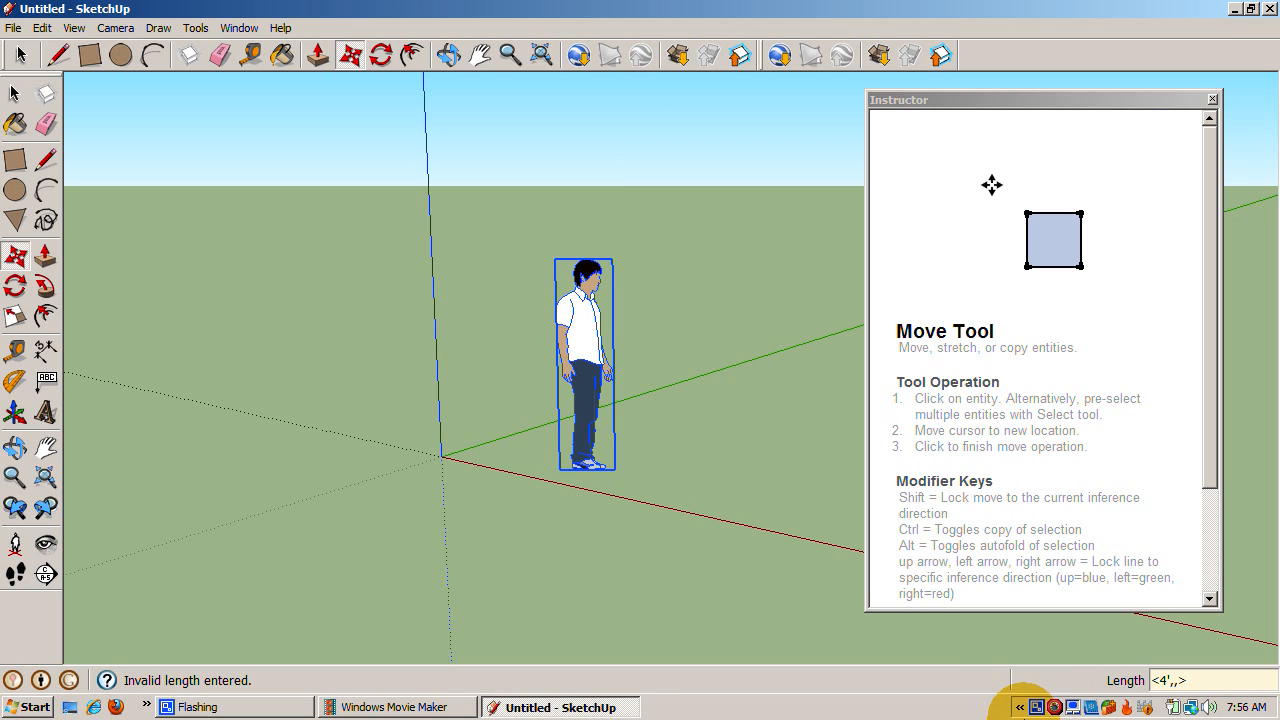
mouse_move(1043, 676)
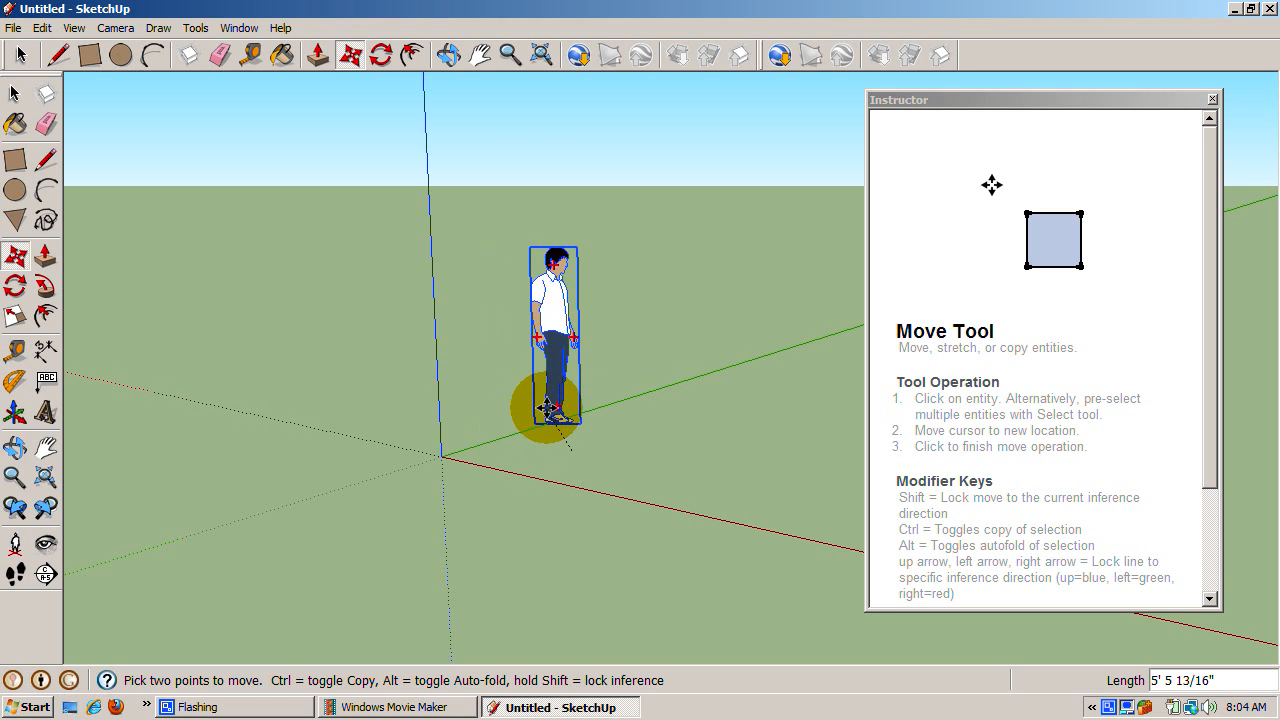
- Slide the figure out across the ground, then start moving it along the red axis
left_click_drag(550, 400, 655, 400)
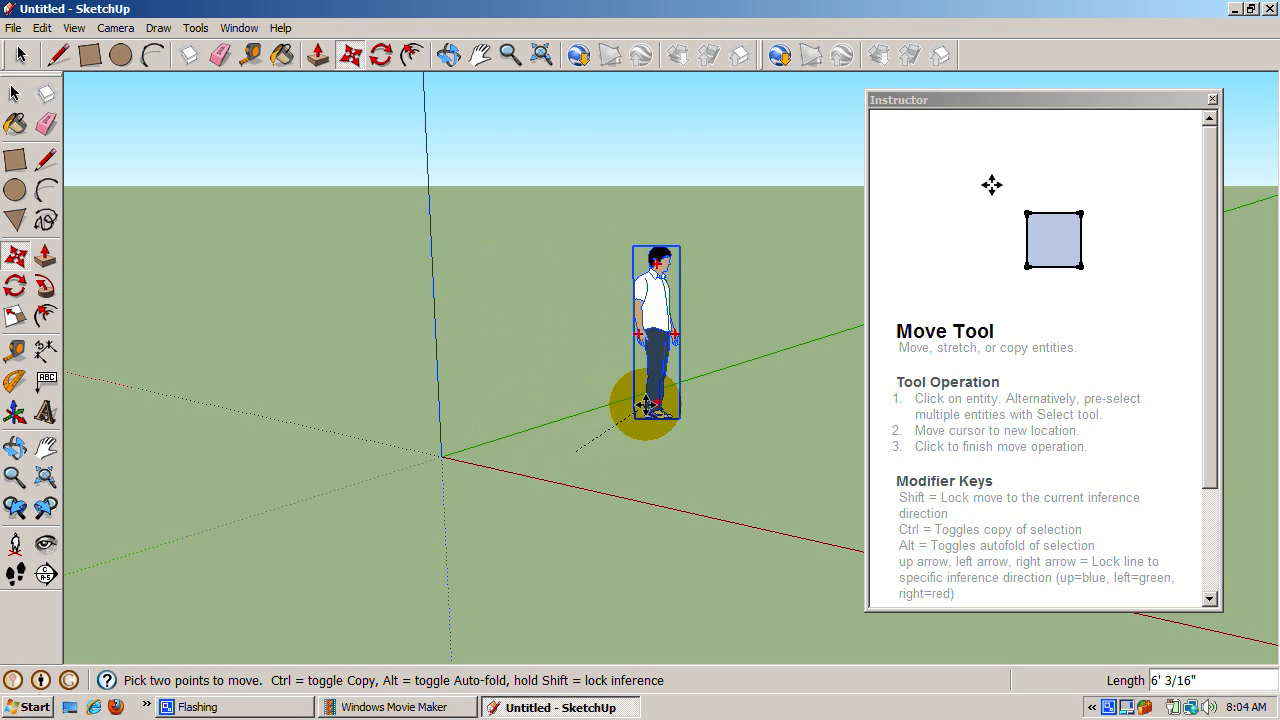
left_click_drag(650, 430, 672, 415)
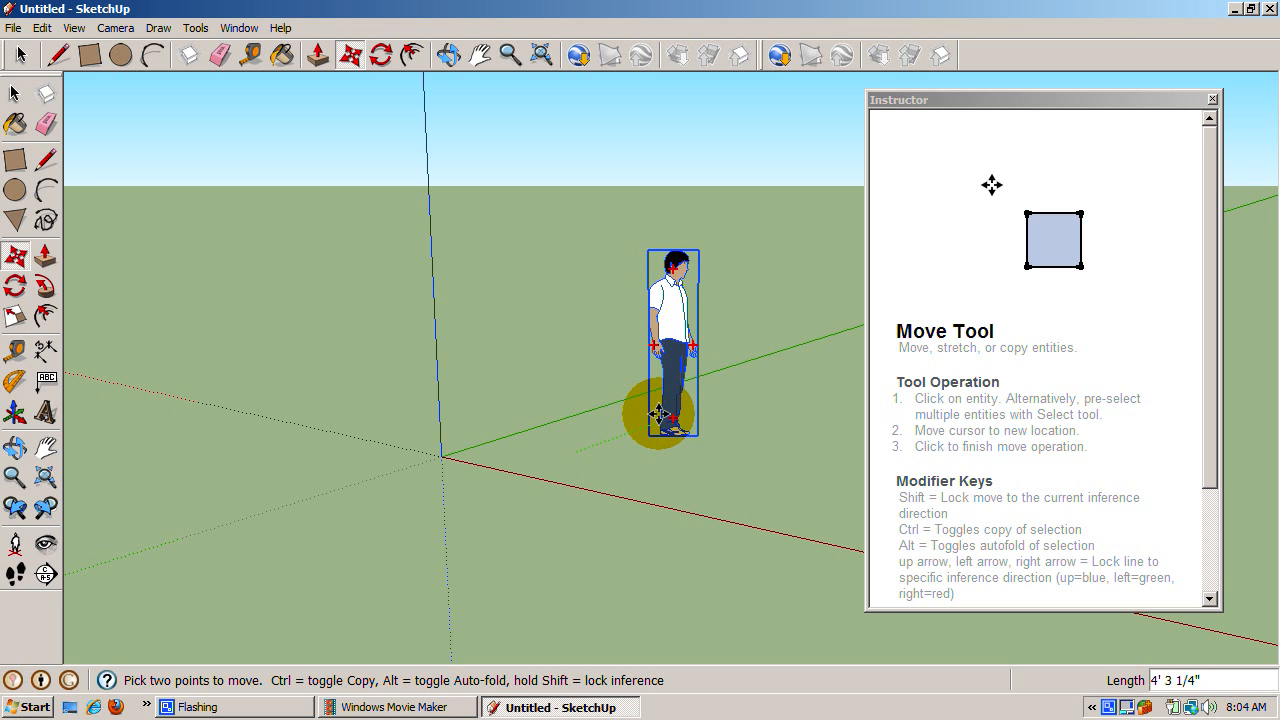
left_click_drag(672, 410, 700, 410)
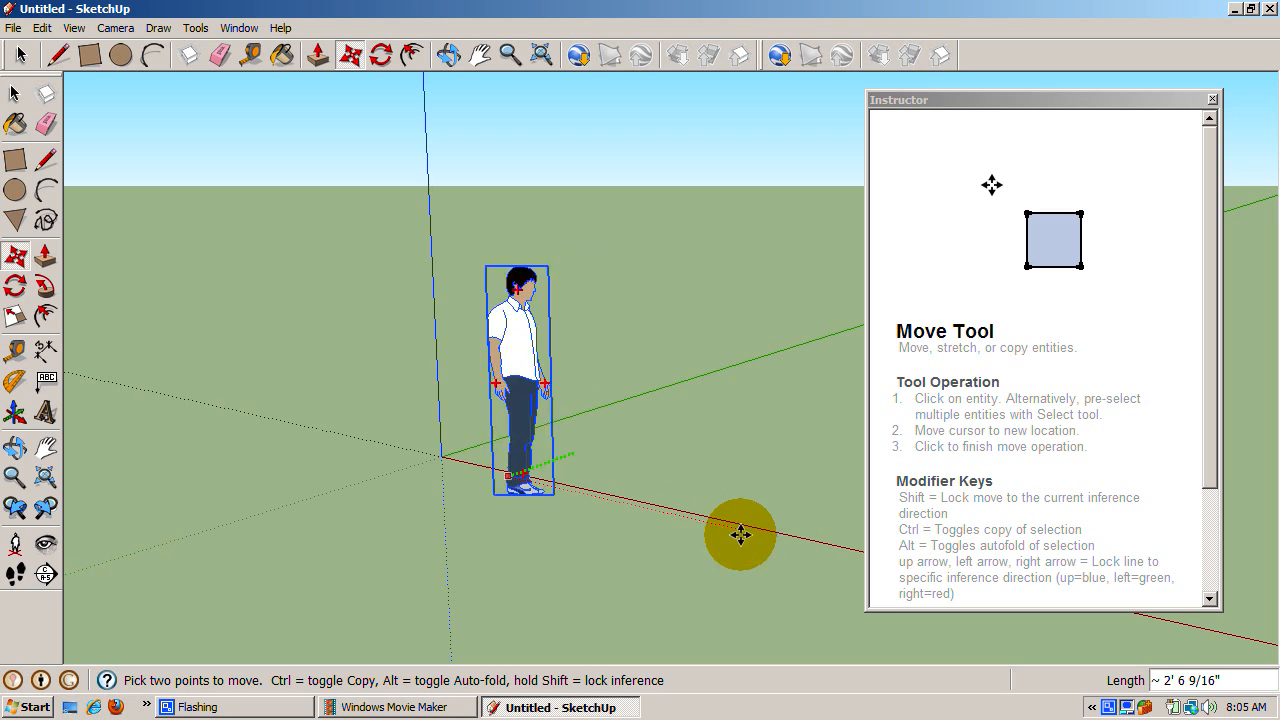
left_click_drag(740, 535, 717, 548)
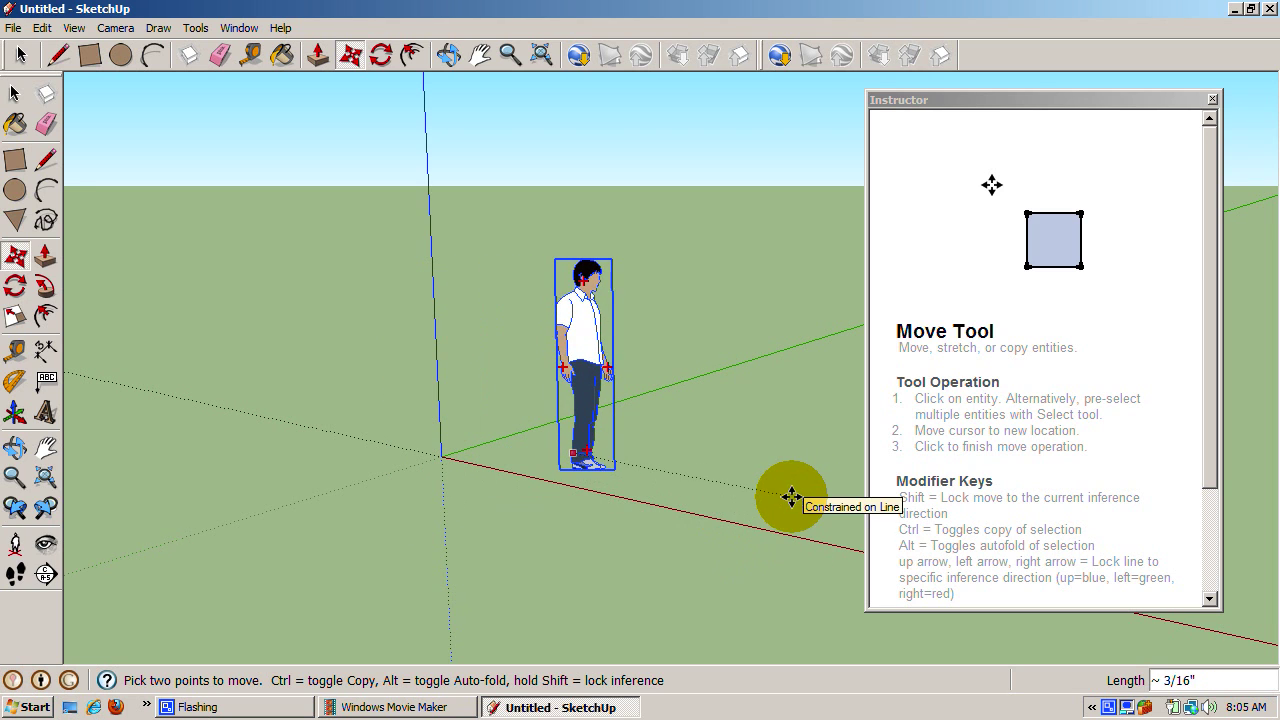
mouse_move(783, 514)
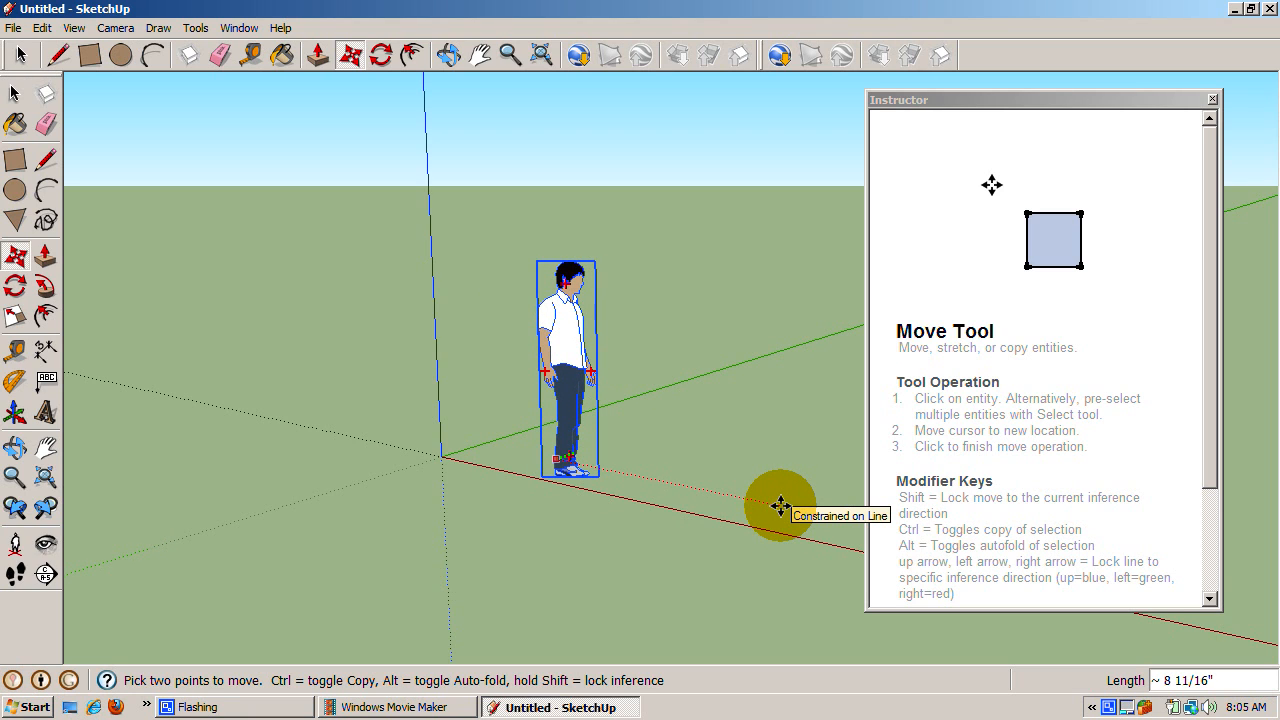
- Move the figure 2' 7/8" along the red axis beside the vertical axis
left_click_drag(780, 505, 745, 460)
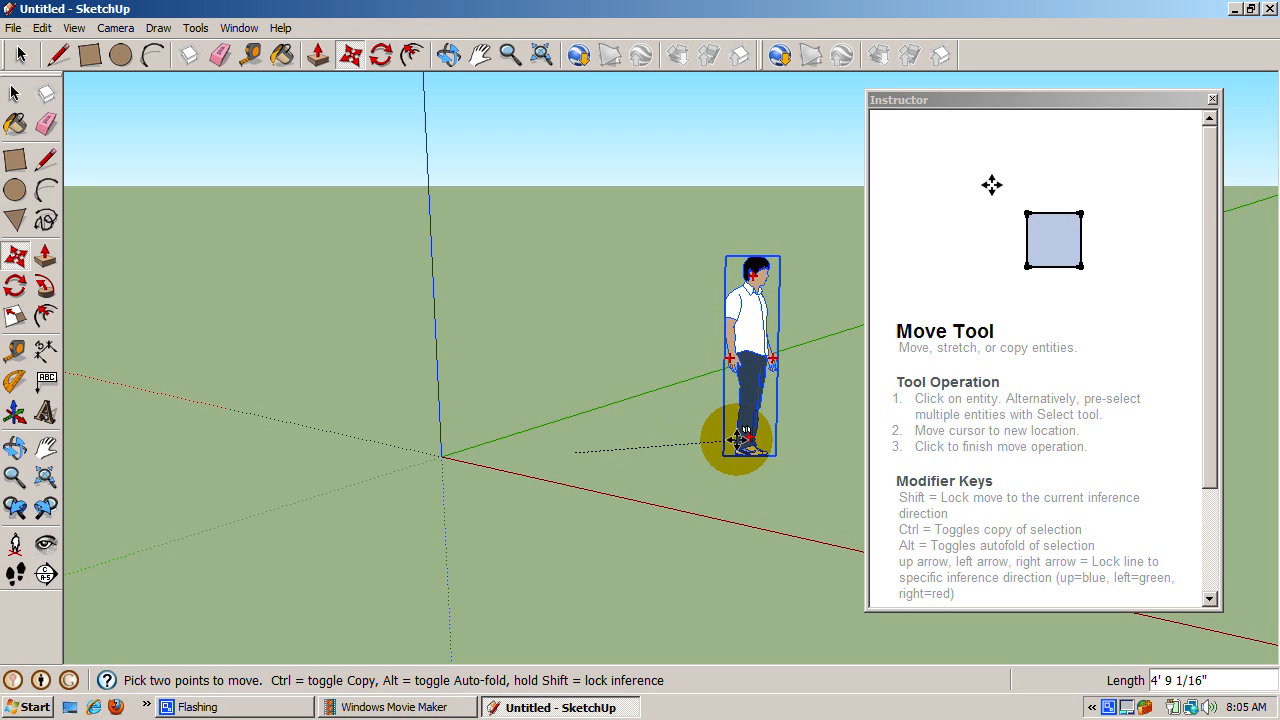
left_click_drag(752, 360, 727, 315)
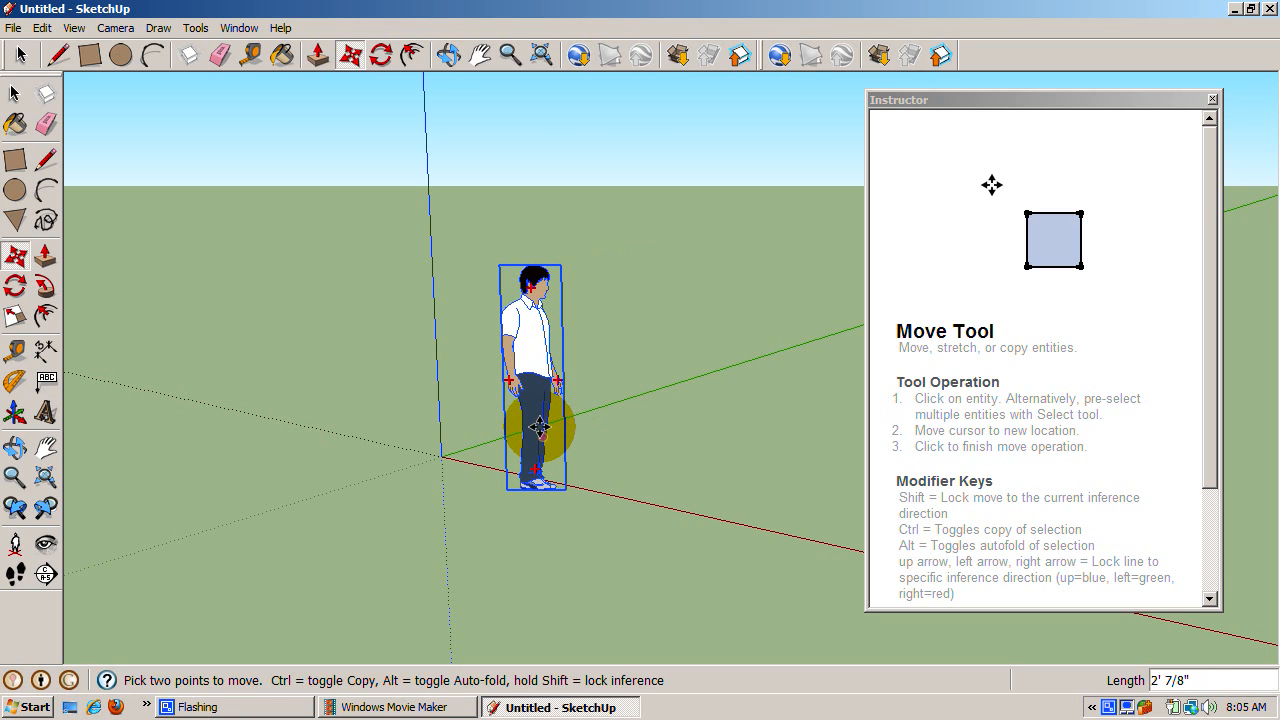
- Drop the figure 1' 3 1/2" out along the red axis
left_click_drag(533, 420, 685, 495)
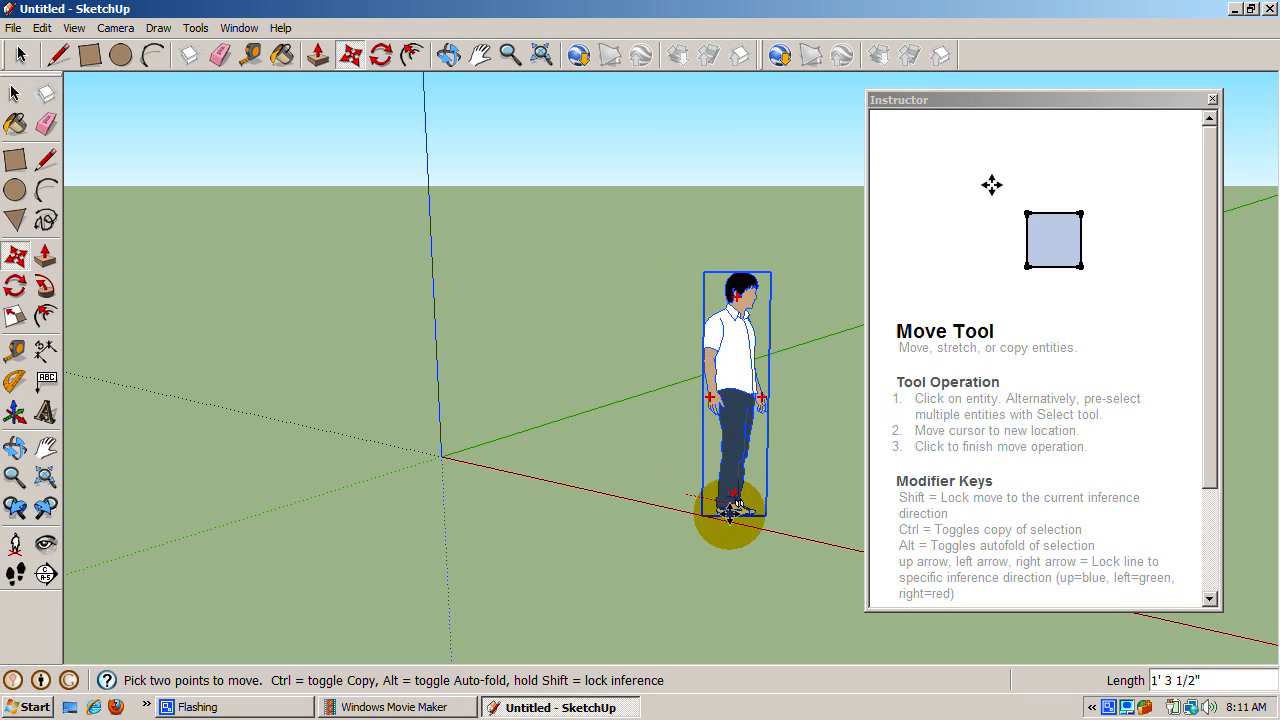
left_click_drag(737, 490, 710, 505)
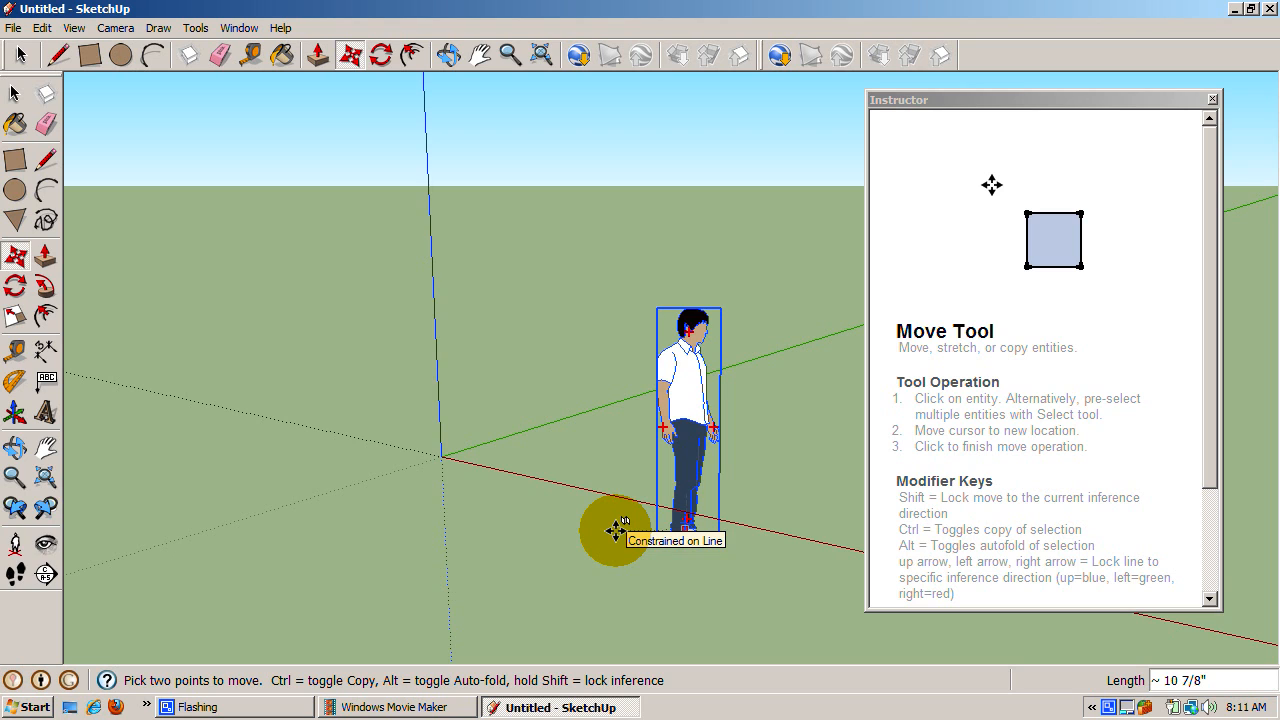
- Set the figure down and place a copy about 2' 10 1/8" beside it
left_click_drag(615, 530, 670, 558)
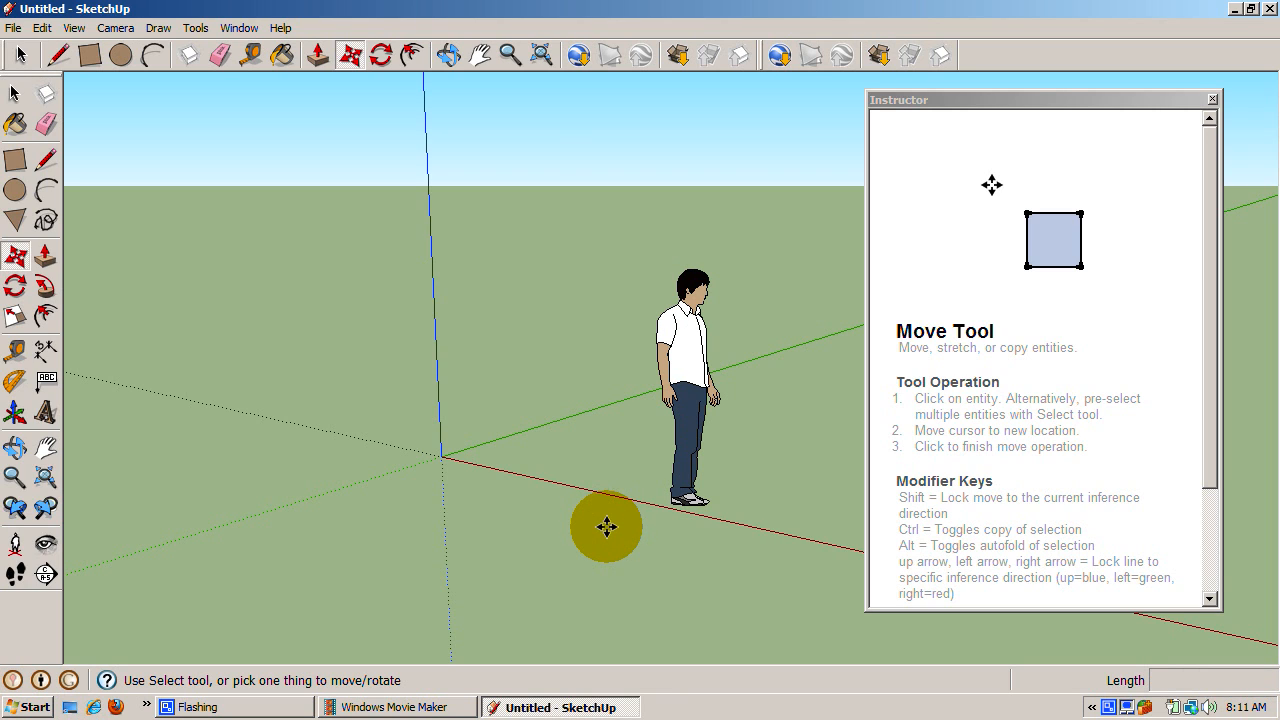
mouse_move(621, 522)
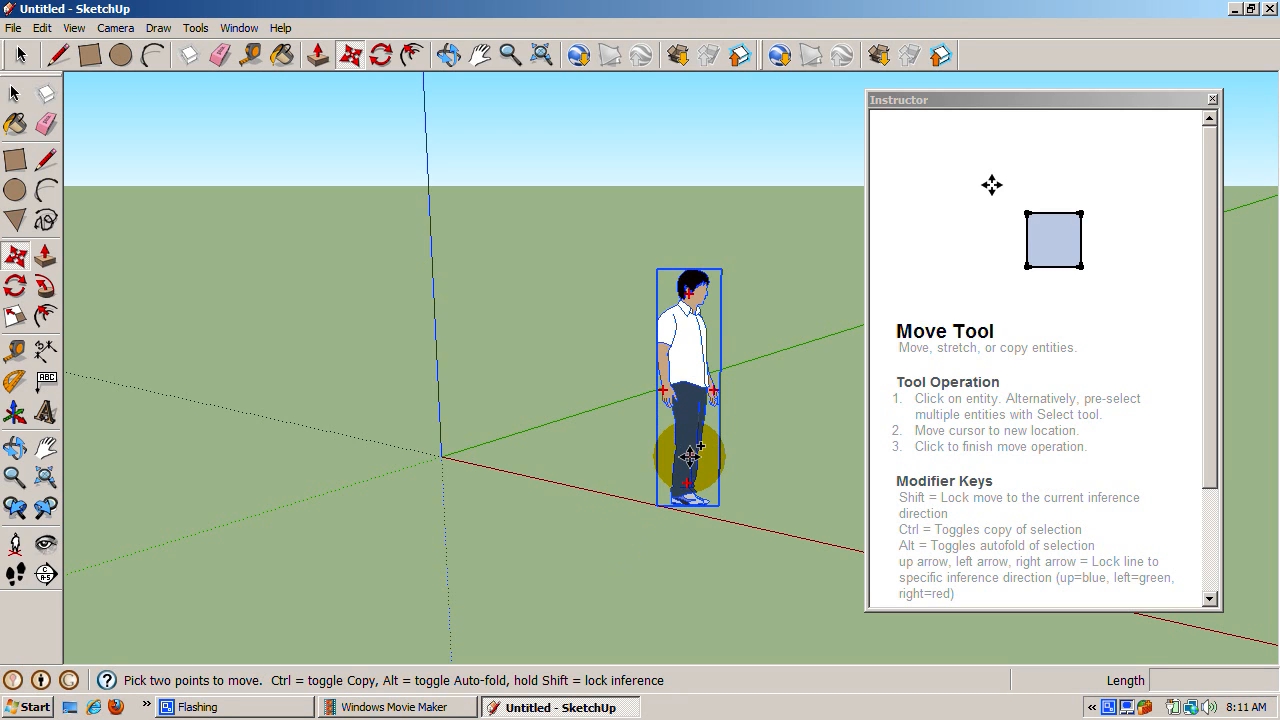
mouse_move(695, 451)
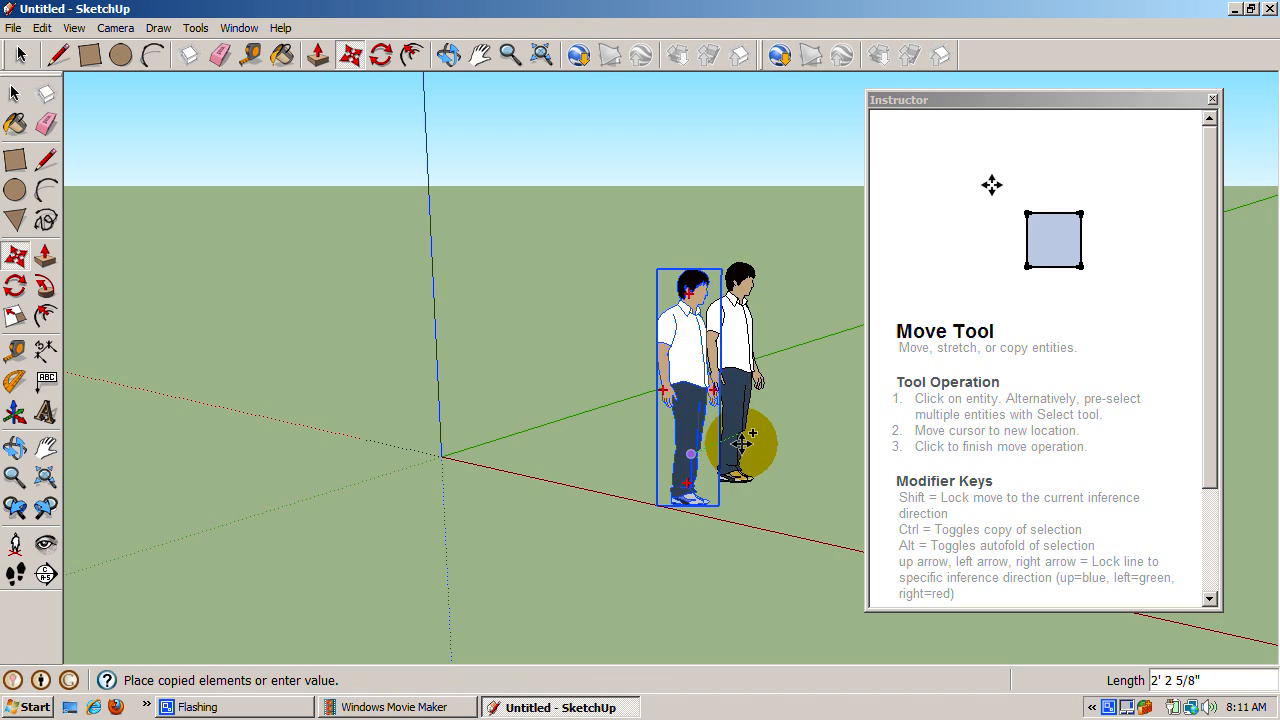
left_click_drag(745, 450, 715, 470)
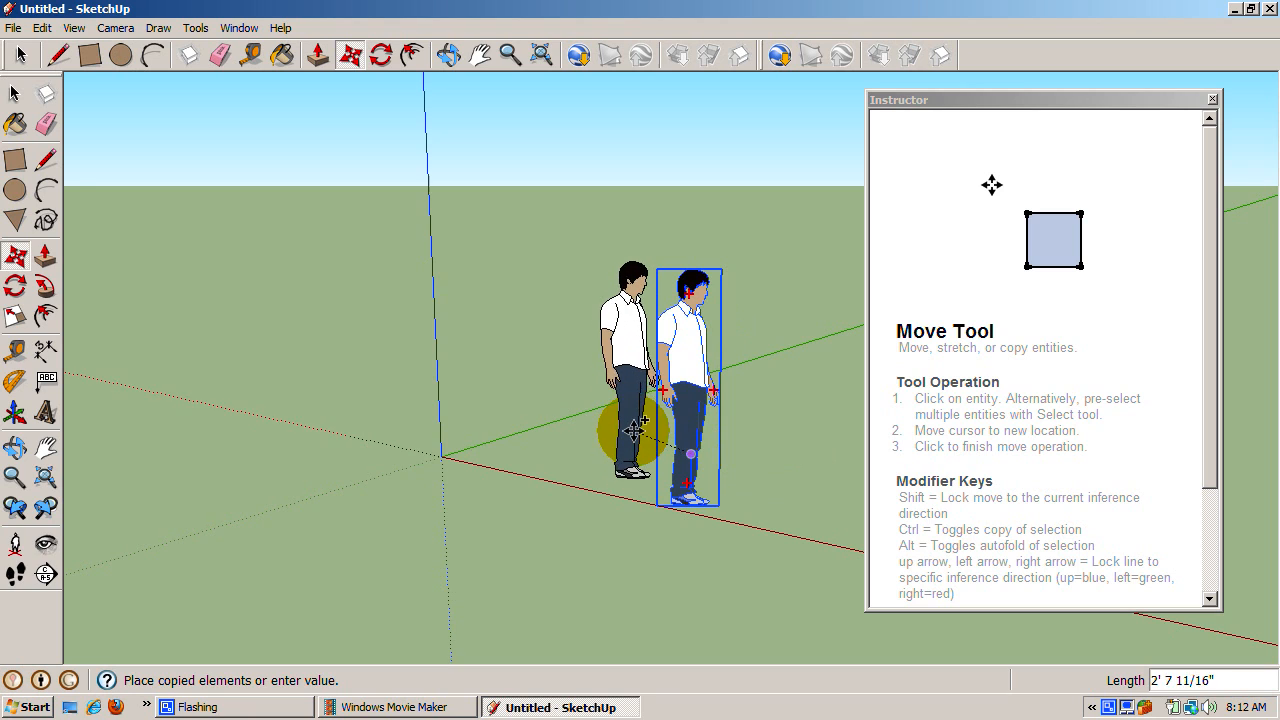
left_click_drag(630, 425, 590, 420)
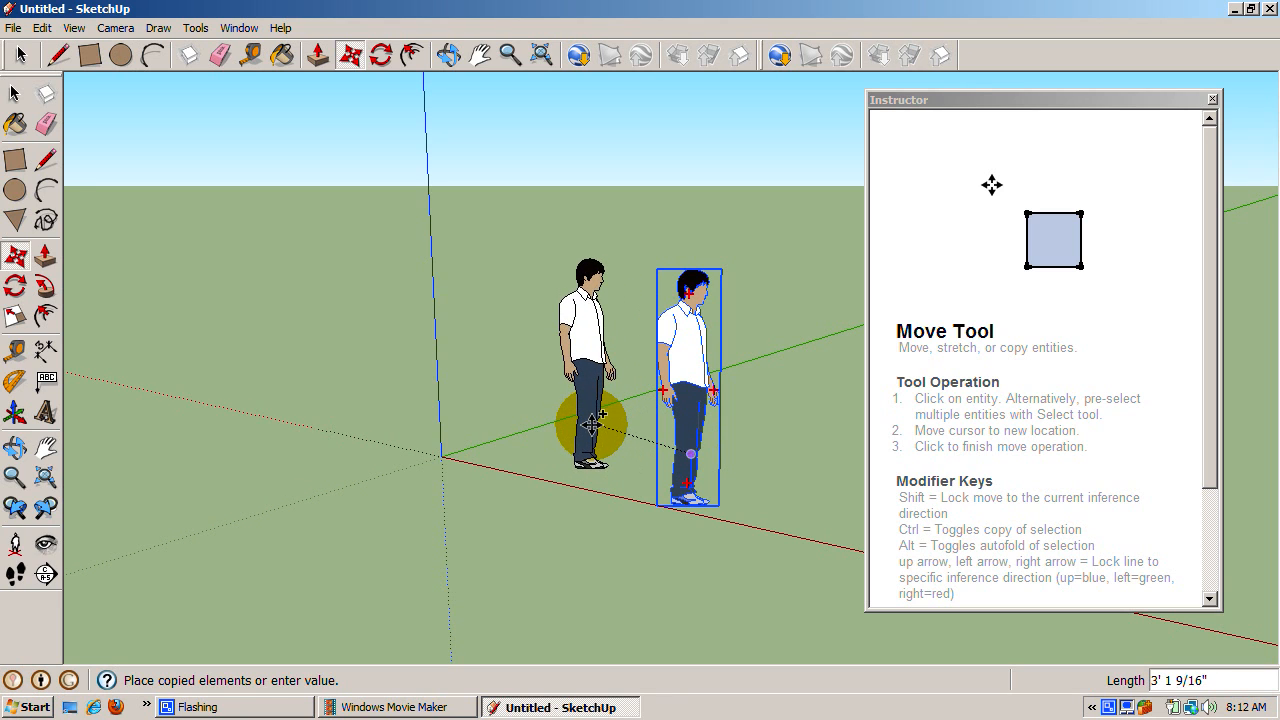
left_click_drag(595, 420, 610, 425)
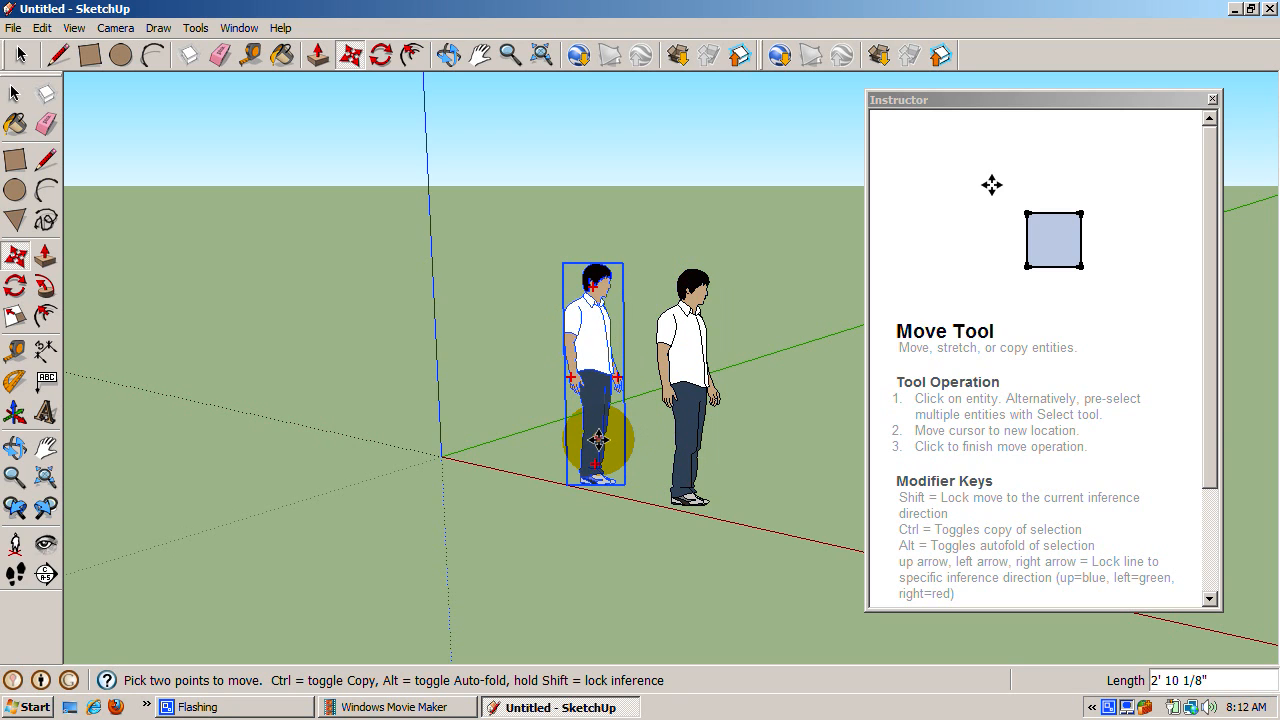
mouse_move(600, 445)
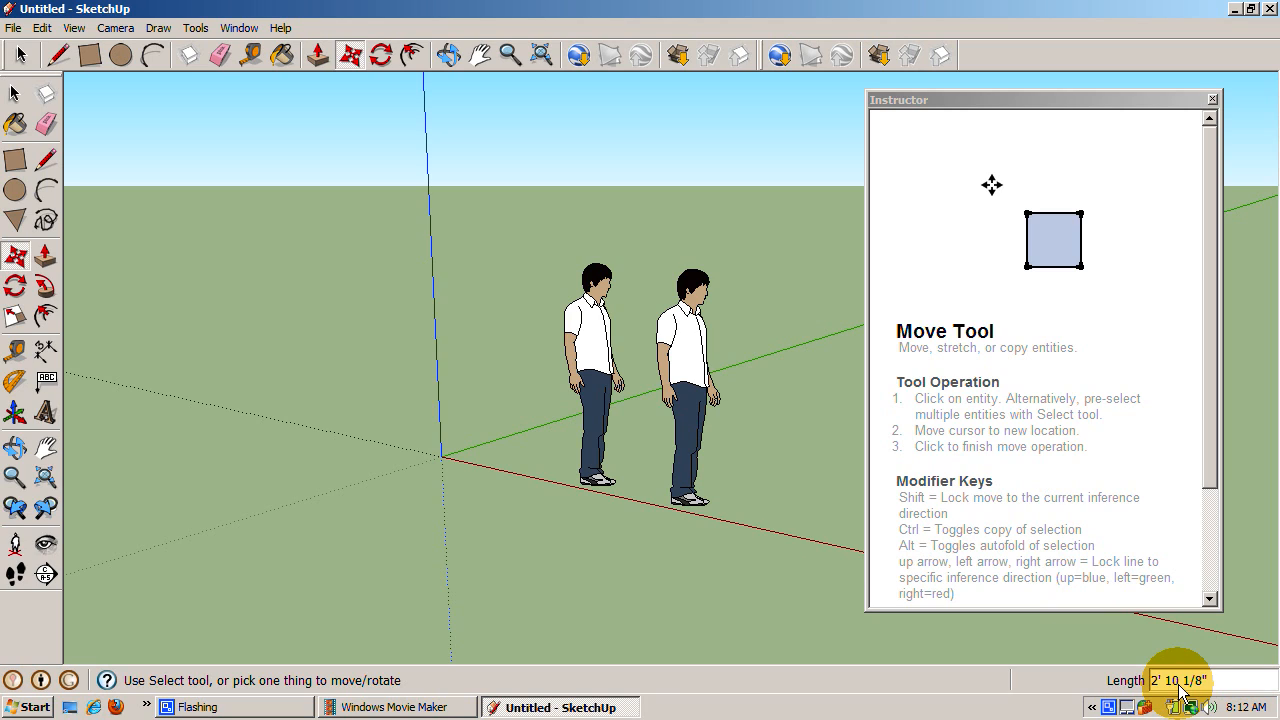
type("5")
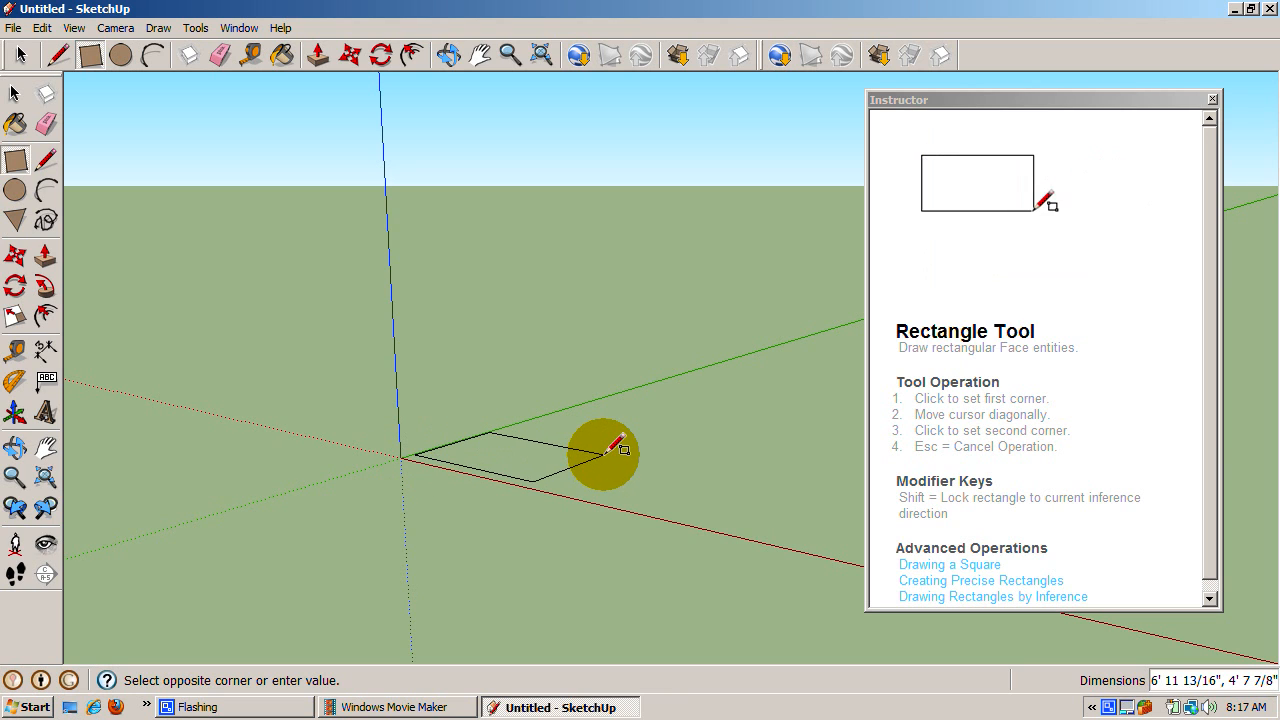
- Finish the ground rectangle at the origin and Push/Pull it into a box
left_click(718, 445)
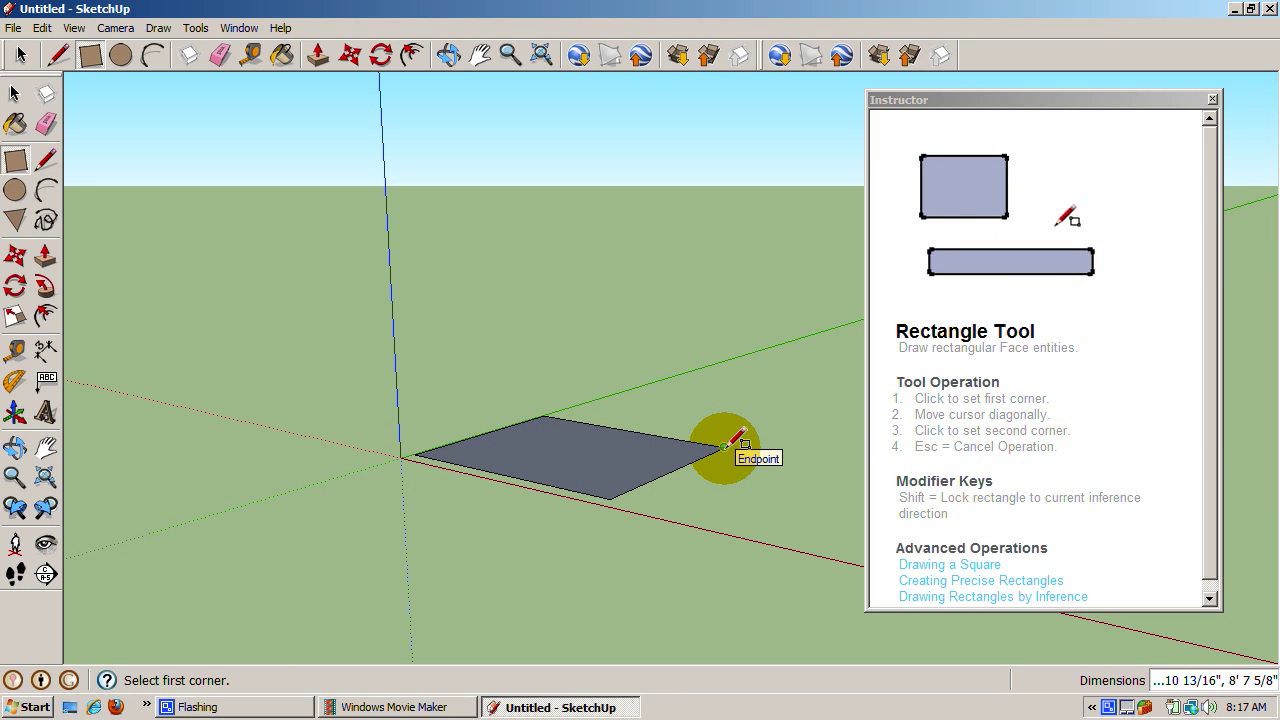
left_click(319, 53)
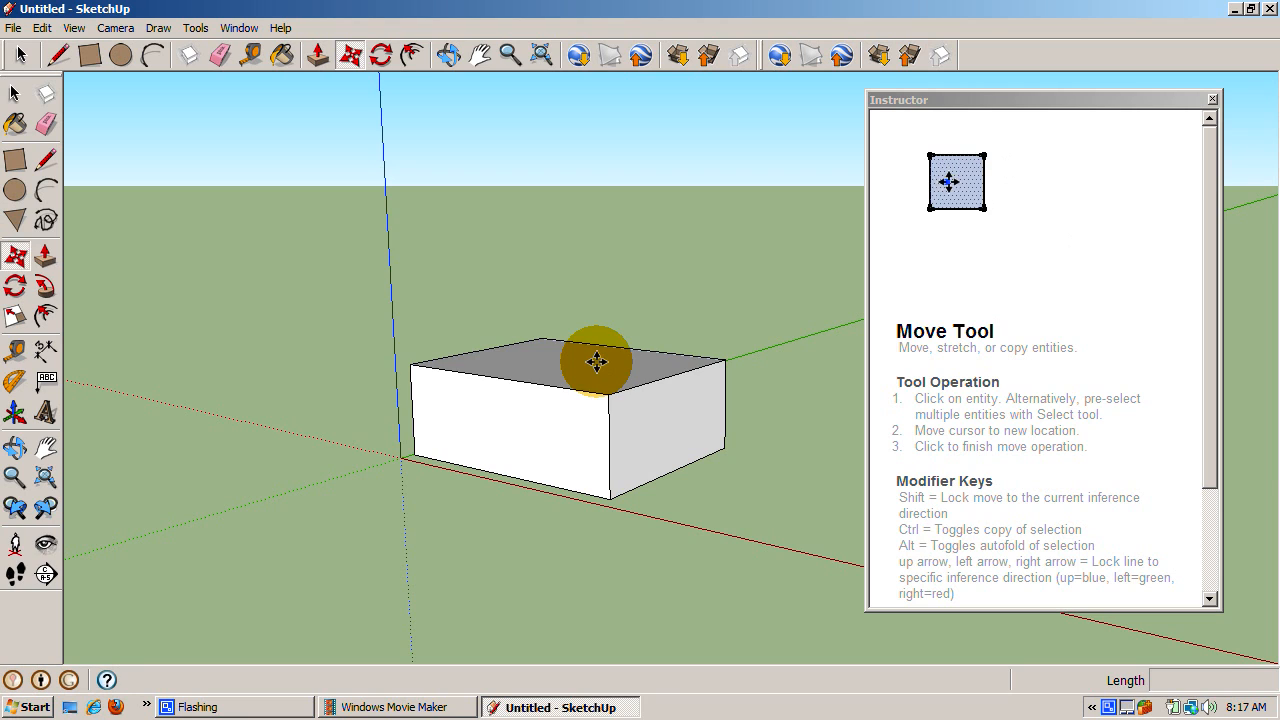
left_click_drag(595, 362, 700, 375)
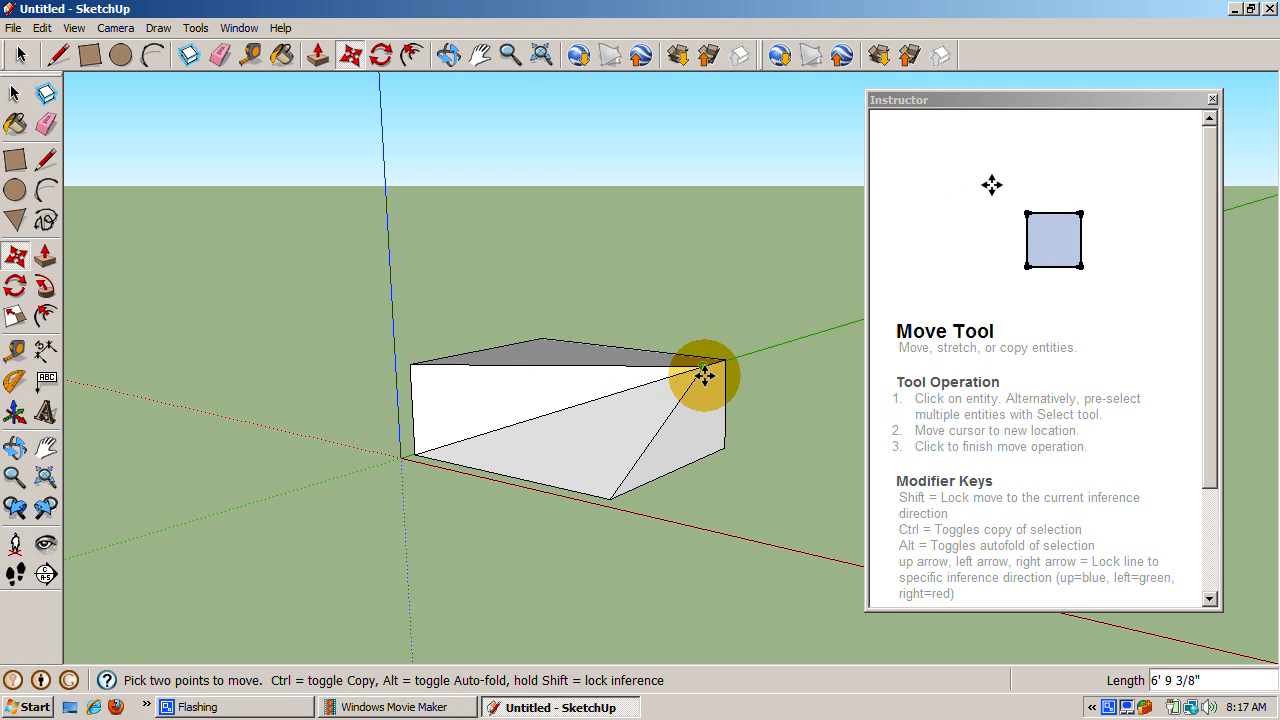
left_click_drag(705, 375, 578, 377)
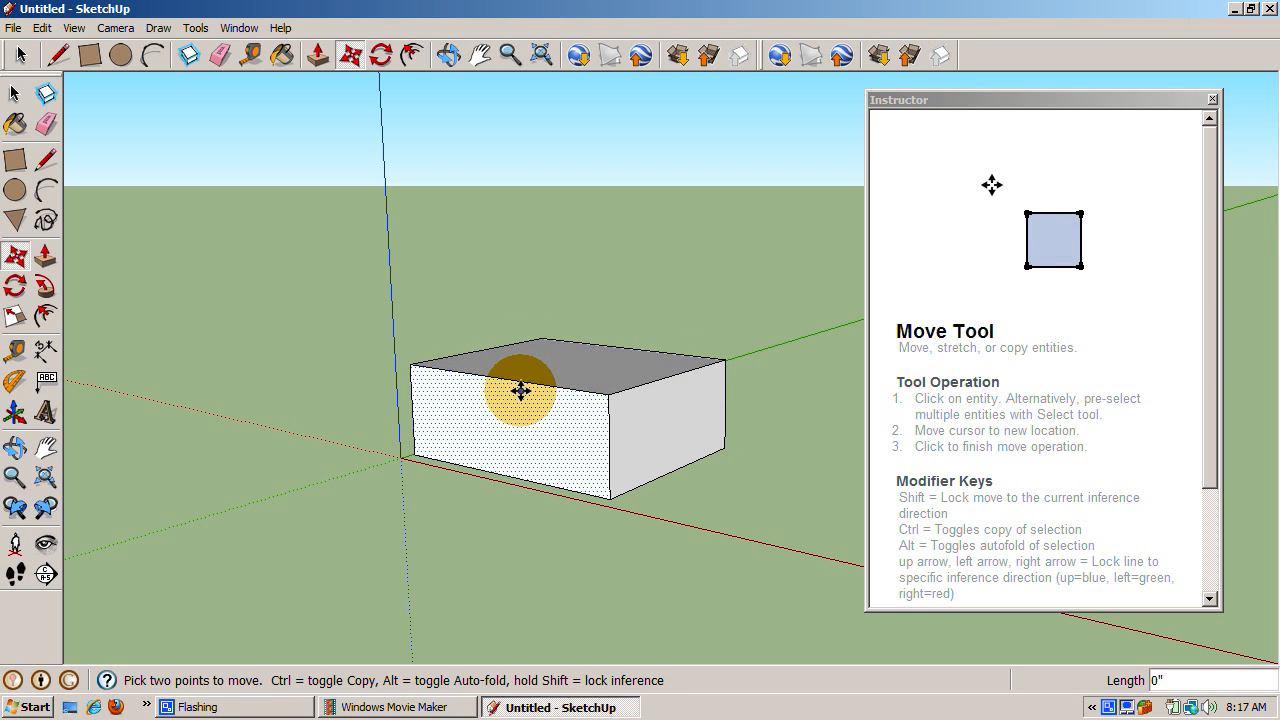
left_click_drag(518, 390, 516, 288)
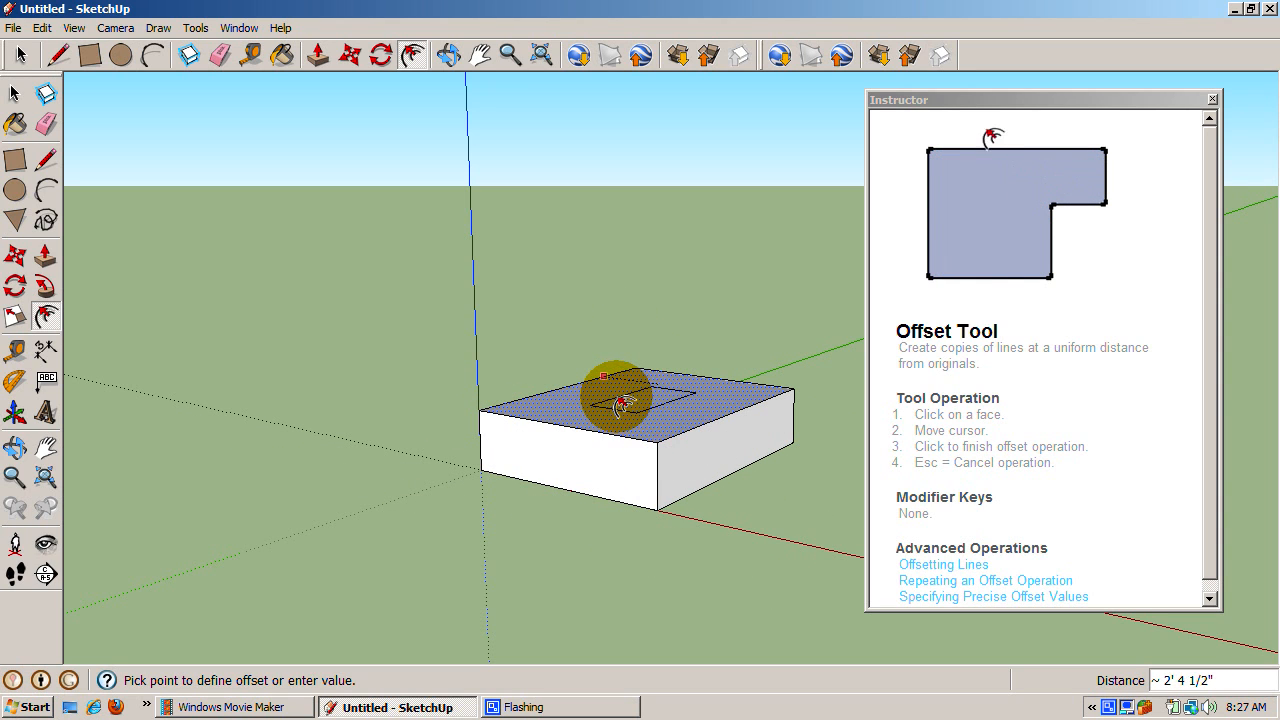
- Offset the top face inward and start raising the inner square, 2" so far
left_click(613, 410)
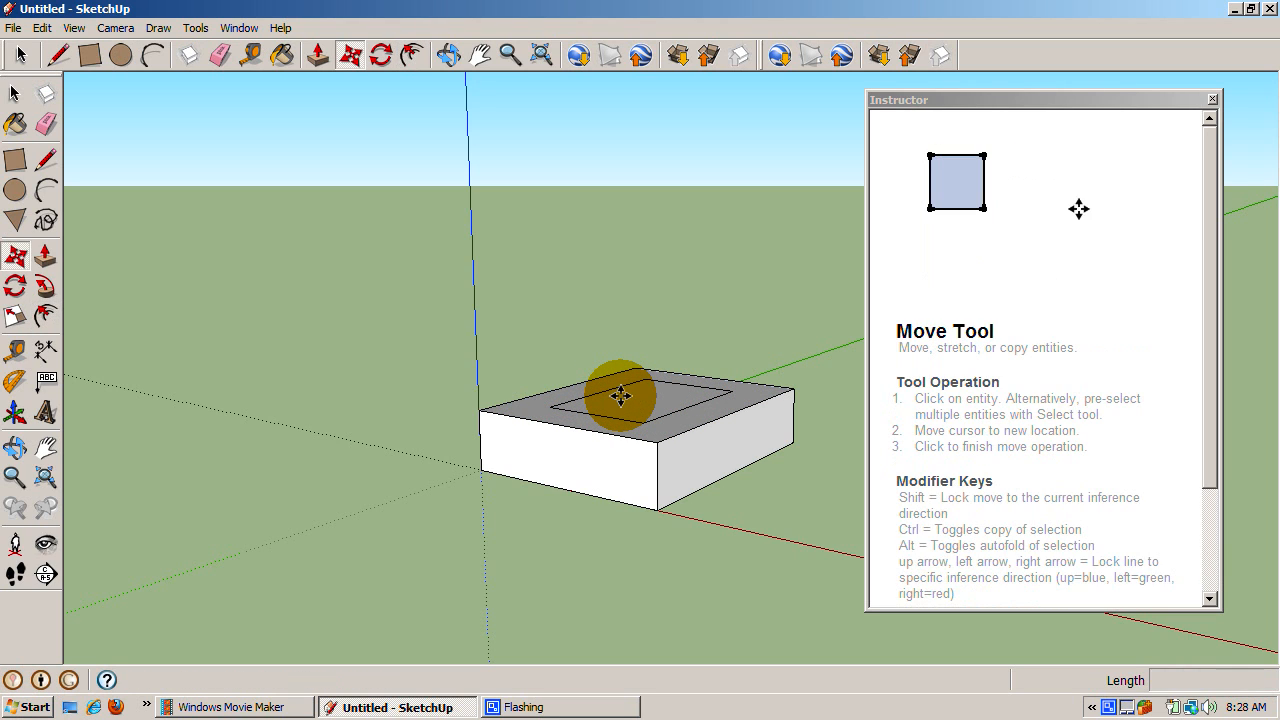
left_click_drag(623, 395, 630, 320)
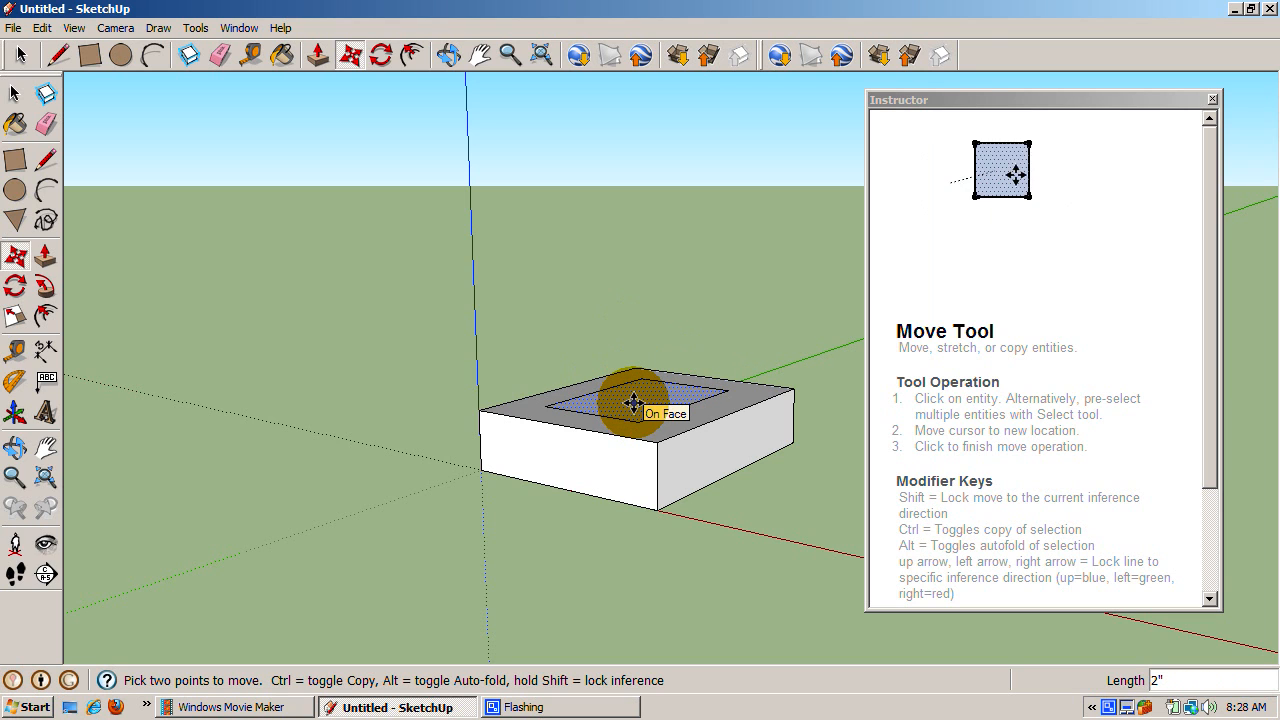
- Alt-move the inner top square up 2' 9/16" into a sloped hip-roof top
left_click_drag(632, 400, 632, 340)
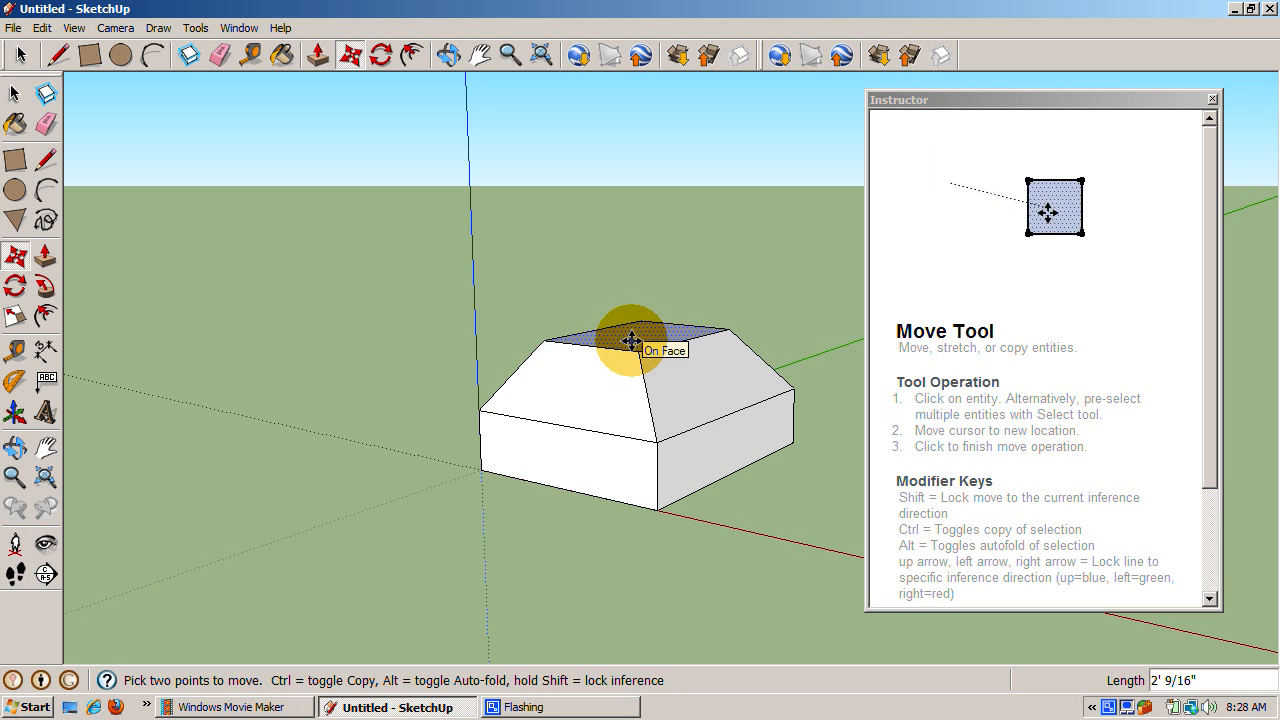
left_click_drag(630, 340, 497, 435)
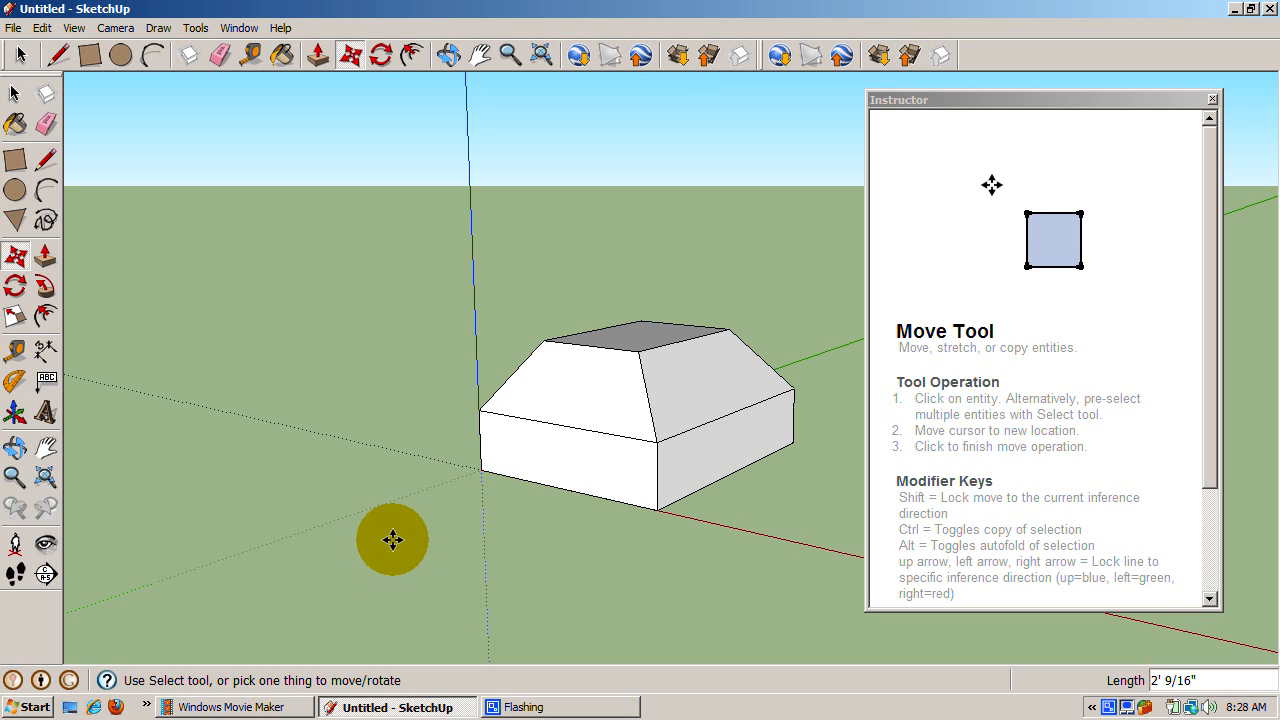
mouse_move(887, 685)
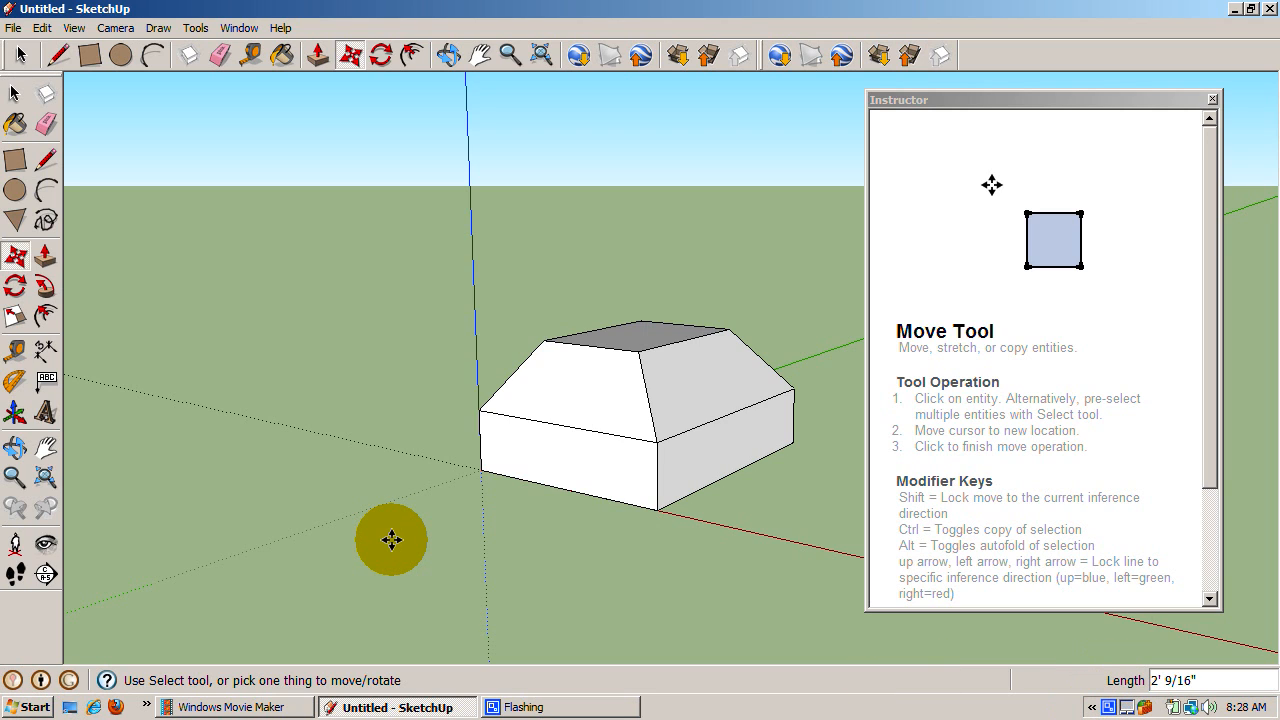
mouse_move(540, 543)
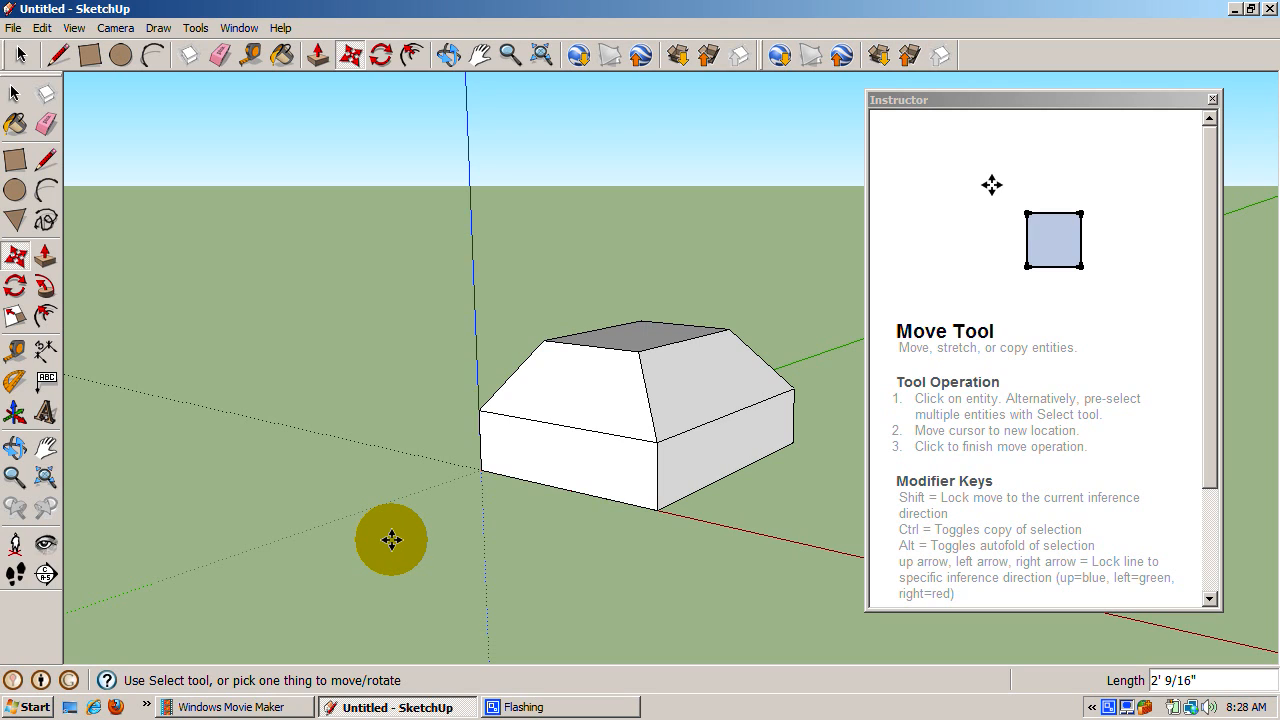
mouse_move(713, 565)
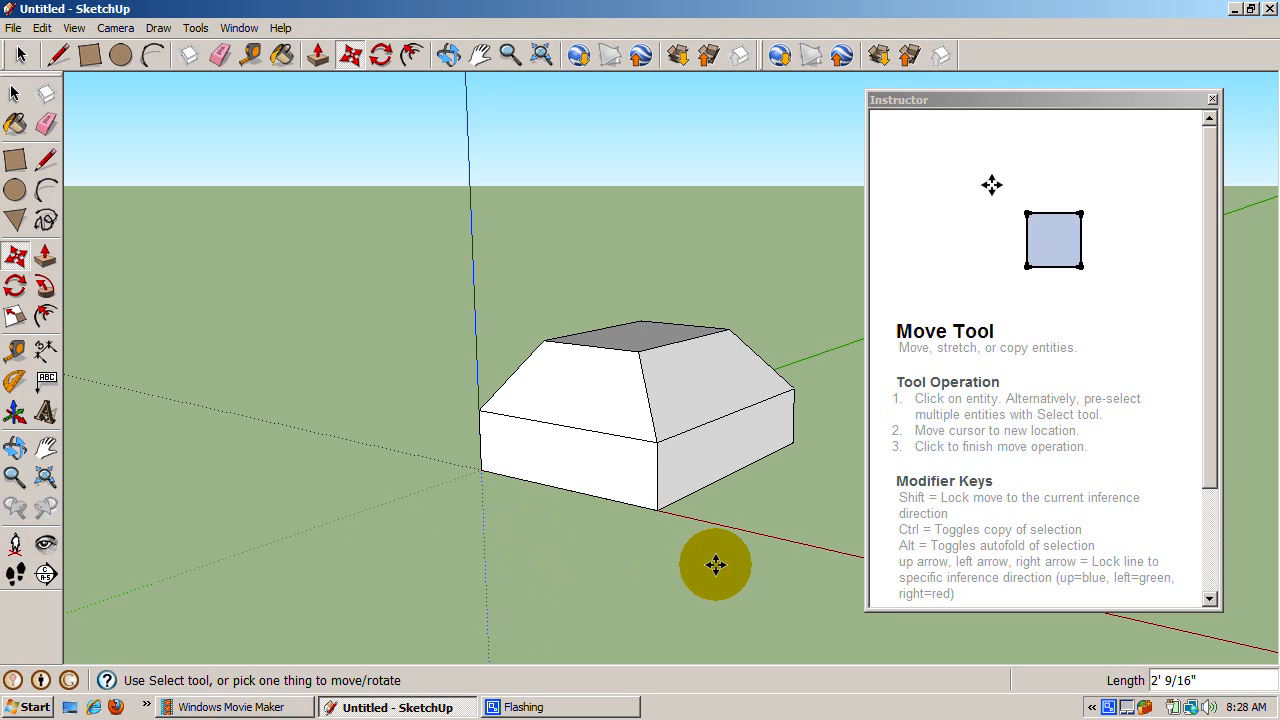